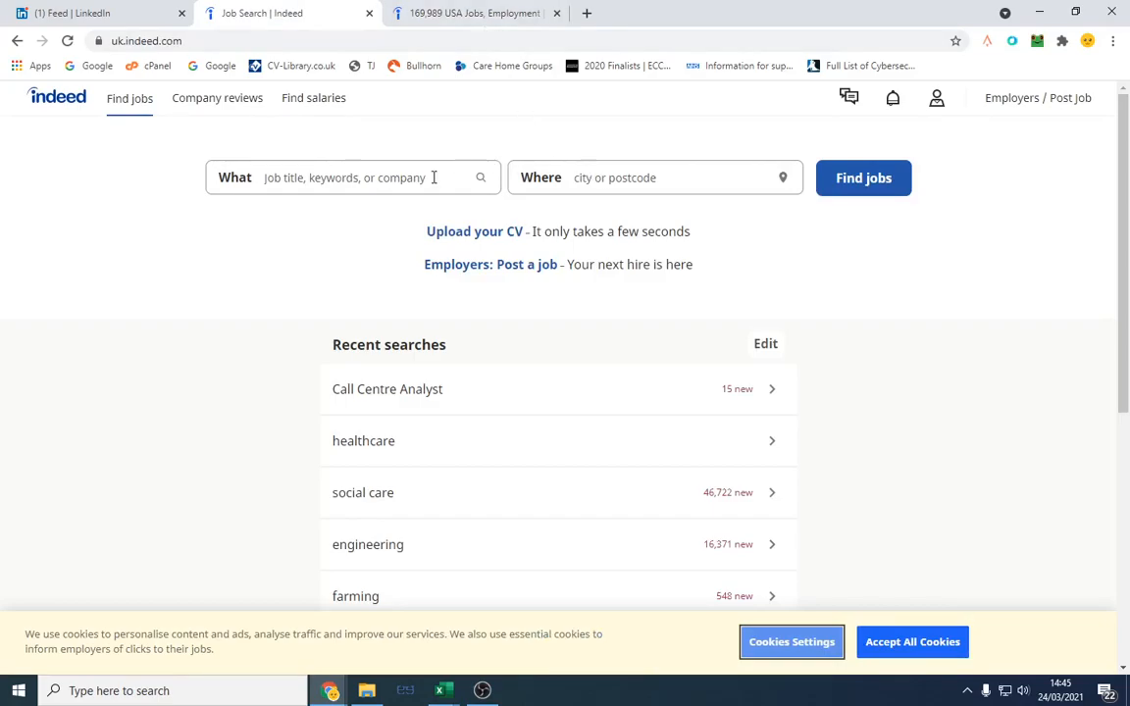
Step: Search UK Indeed for 'nurse' and keep only employer-posted jobs, then move to US Indeed
{"action": "type", "text": "nurse"}
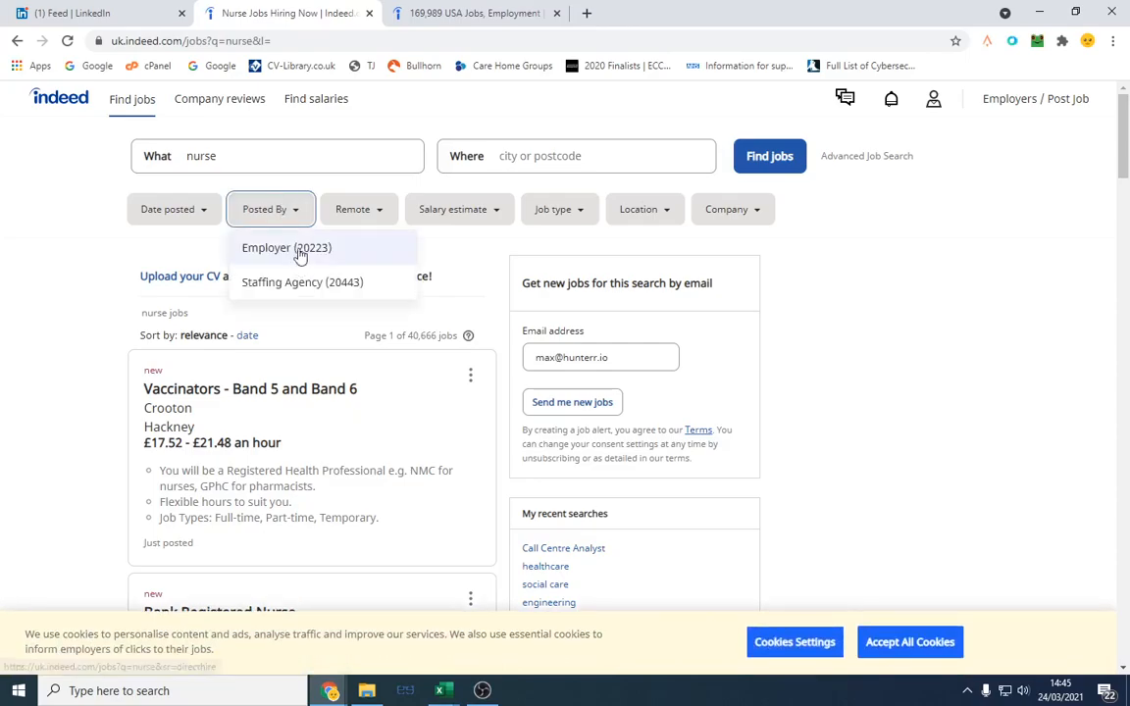
{"action": "mouse_move", "coordinate": [286, 247]}
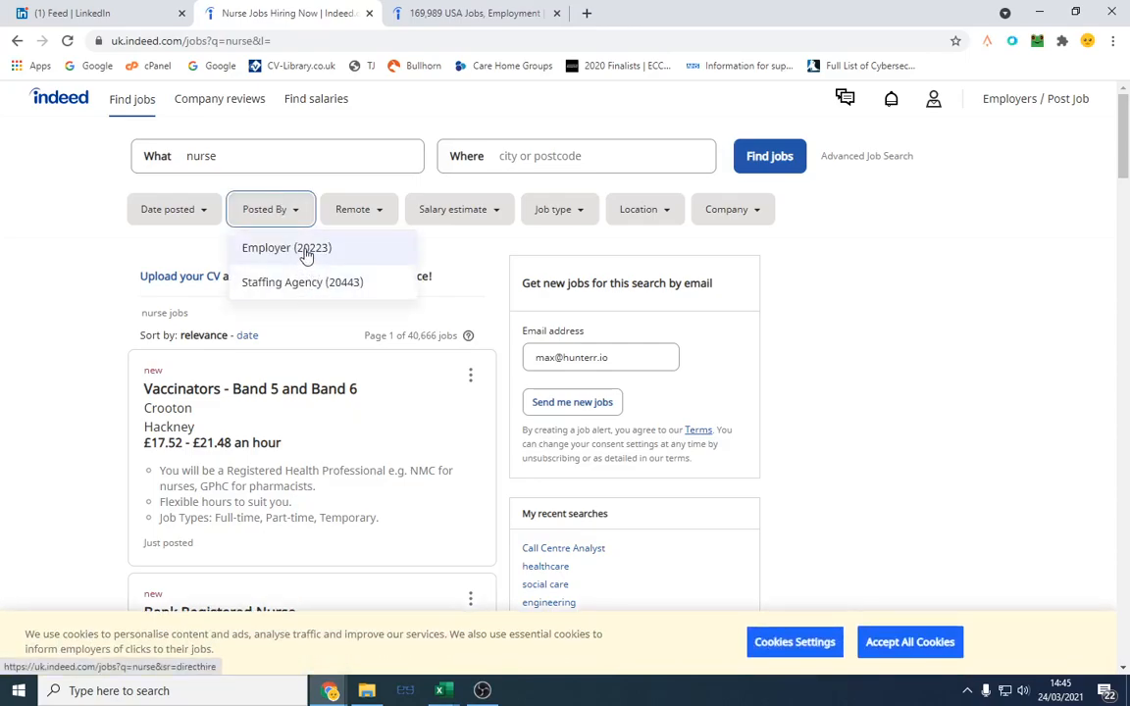
{"action": "left_click", "coordinate": [286, 247]}
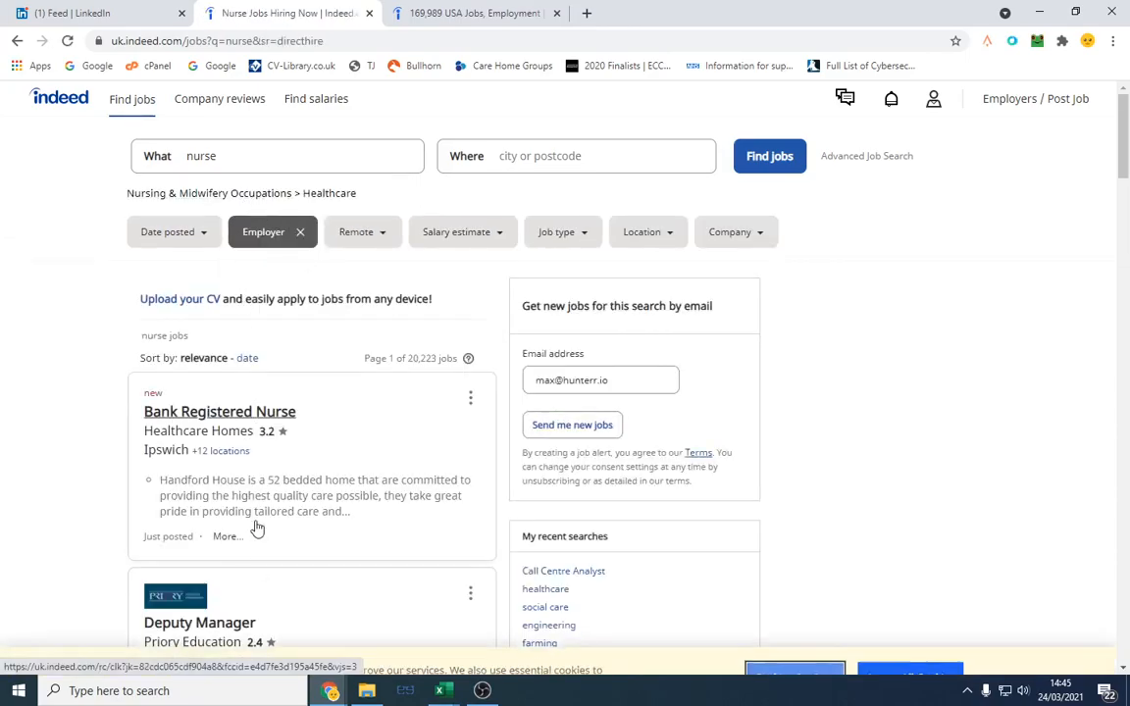
{"action": "left_click", "coordinate": [475, 11]}
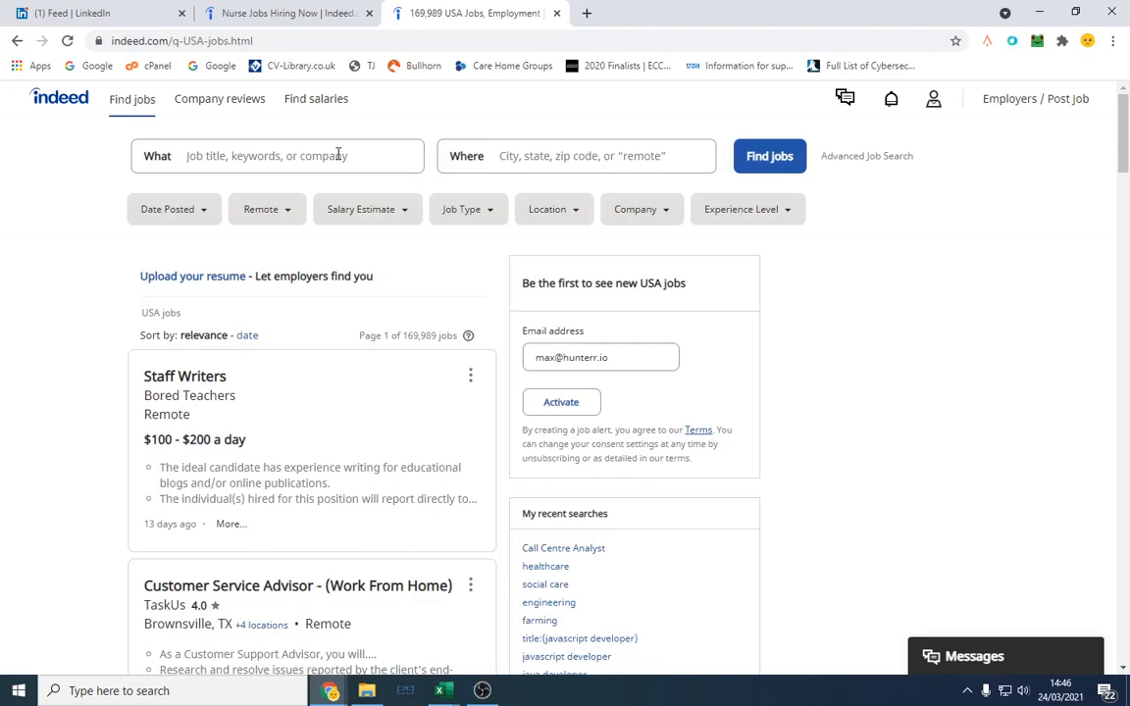
Step: Search US Indeed for 'nurse' and begin appending '-(staffing agency)' to the query
{"action": "type", "text": "nurse"}
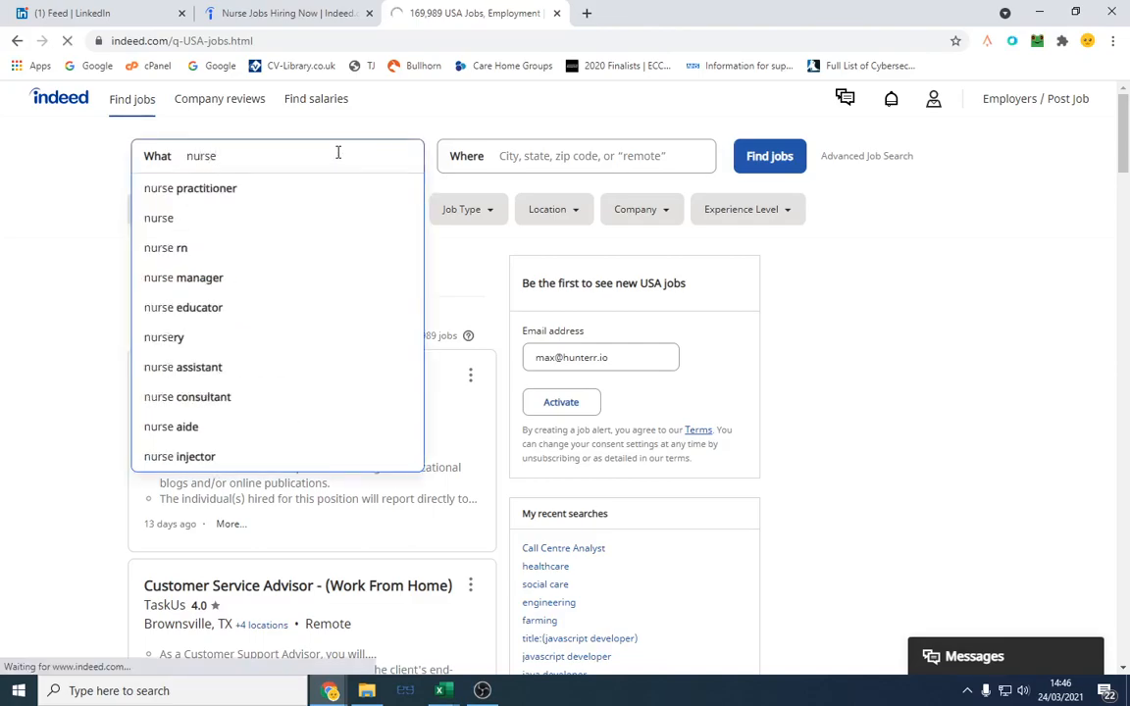
{"action": "left_click", "coordinate": [769, 157]}
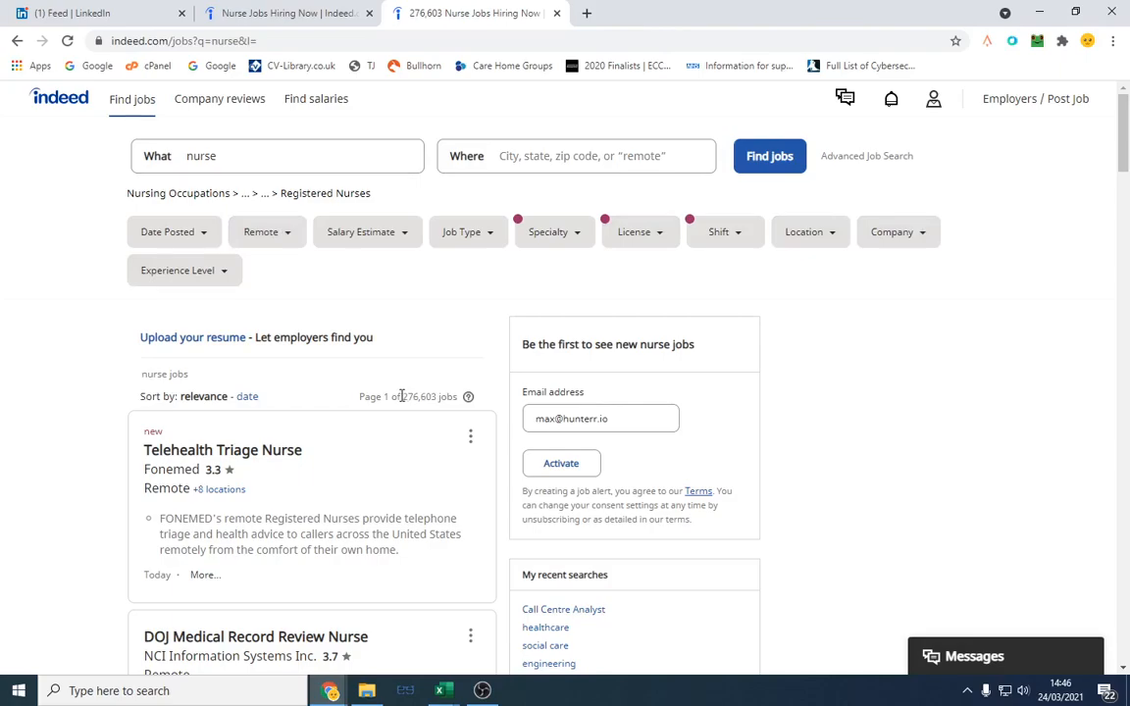
{"action": "double_click", "coordinate": [422, 396]}
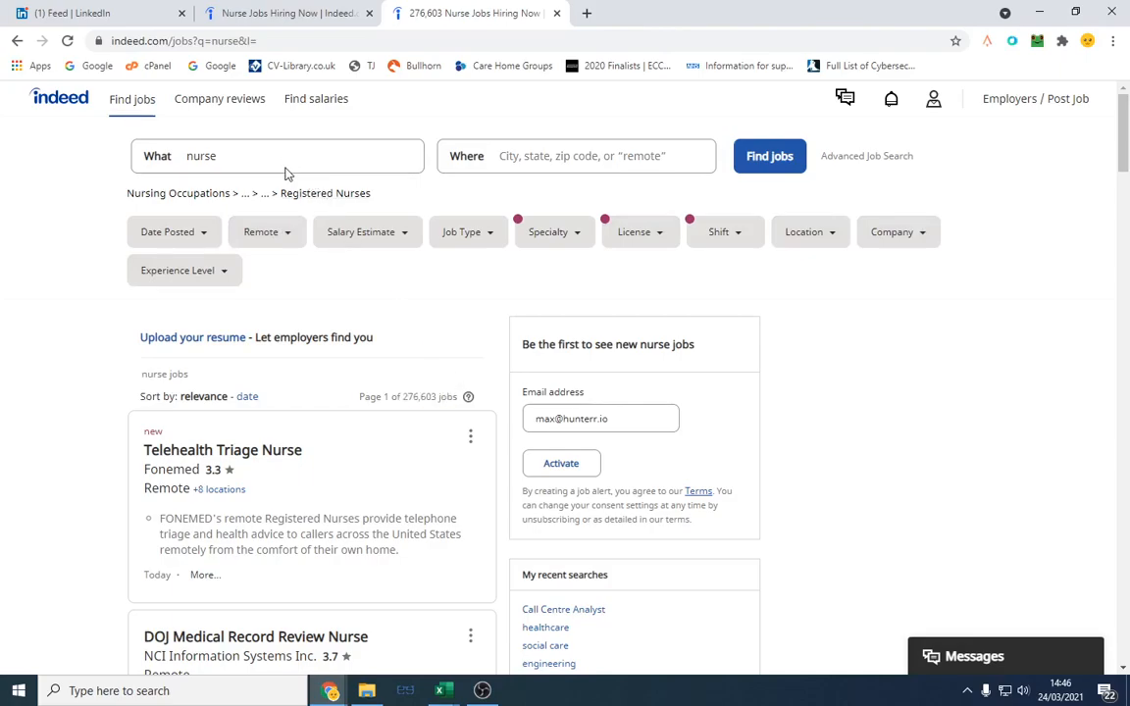
{"action": "left_click", "coordinate": [279, 155]}
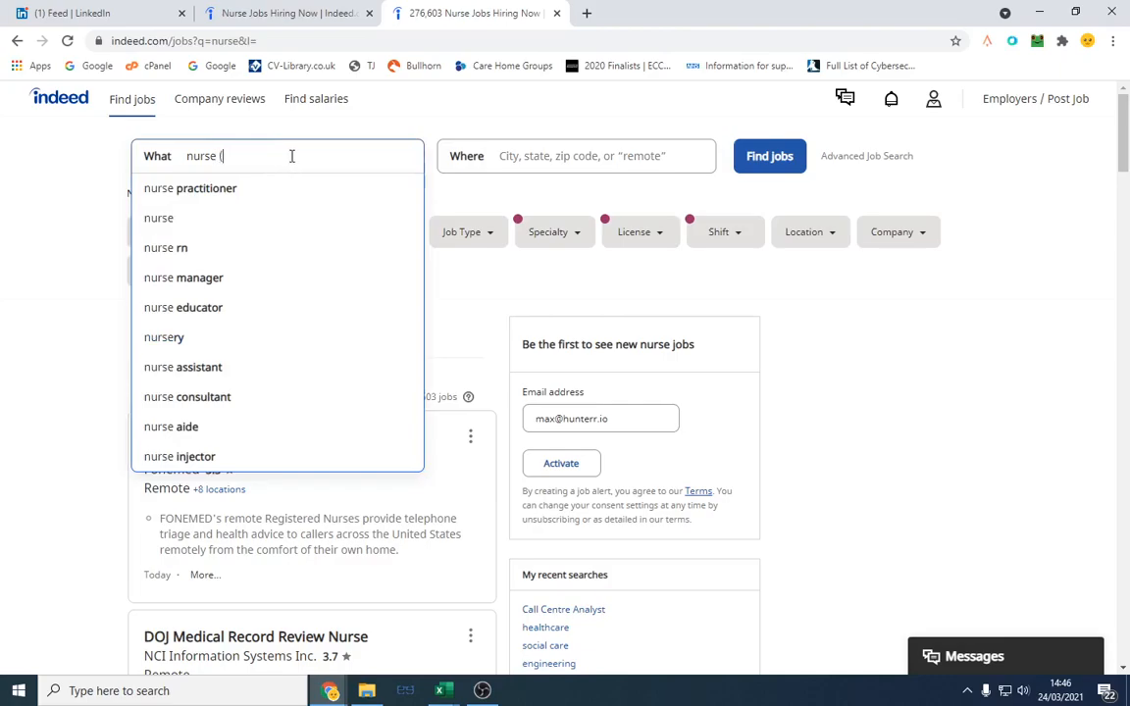
{"action": "type", "text": "-staffing agency)"}
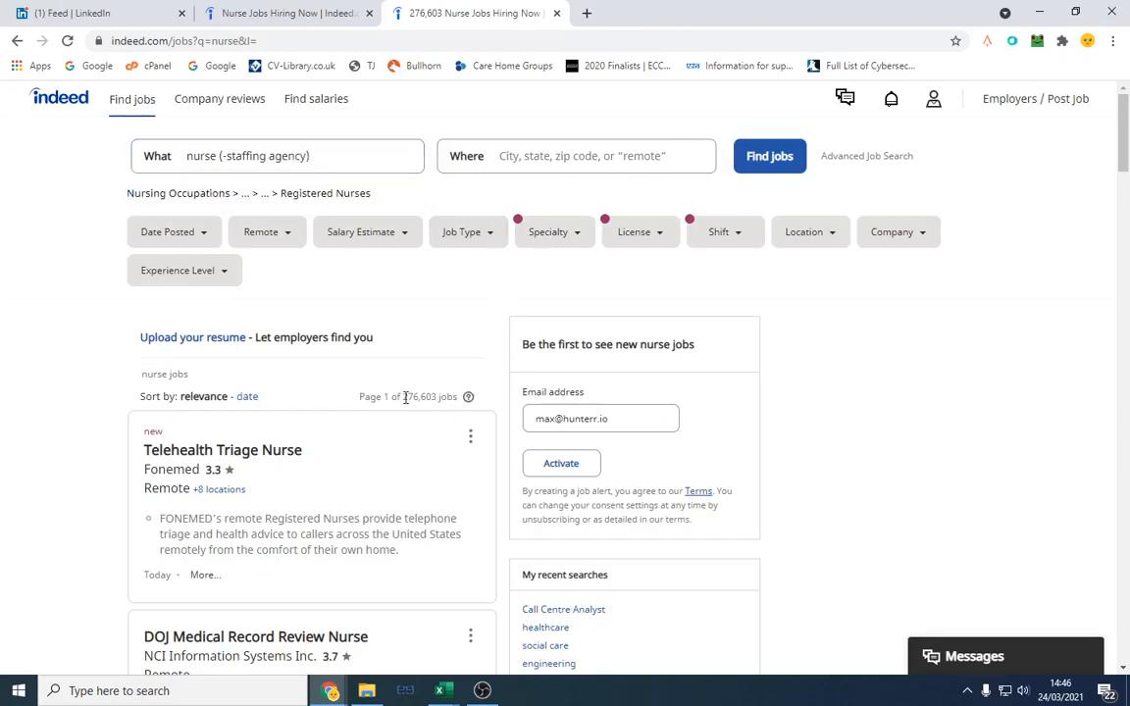
Step: Run the 'nurse (-staffing agency)' search and review the 58,897 results
{"action": "left_click", "coordinate": [769, 157]}
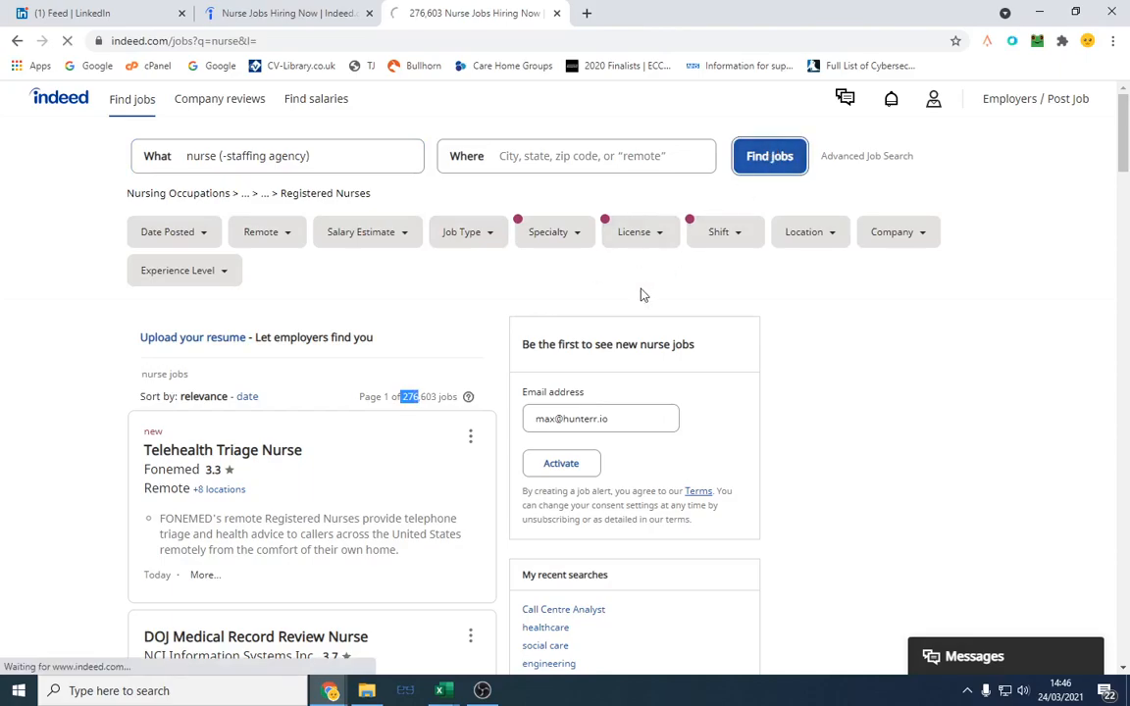
{"action": "left_click", "coordinate": [769, 155]}
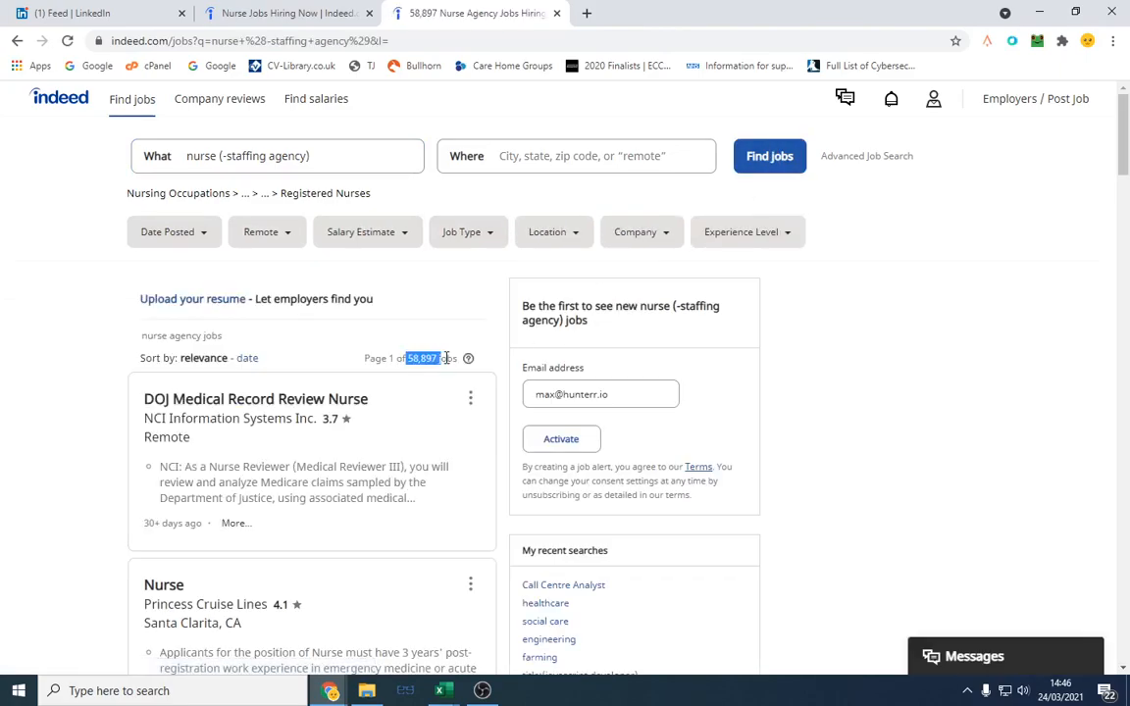
{"action": "scroll", "scroll_direction": "down", "scroll_amount": 3}
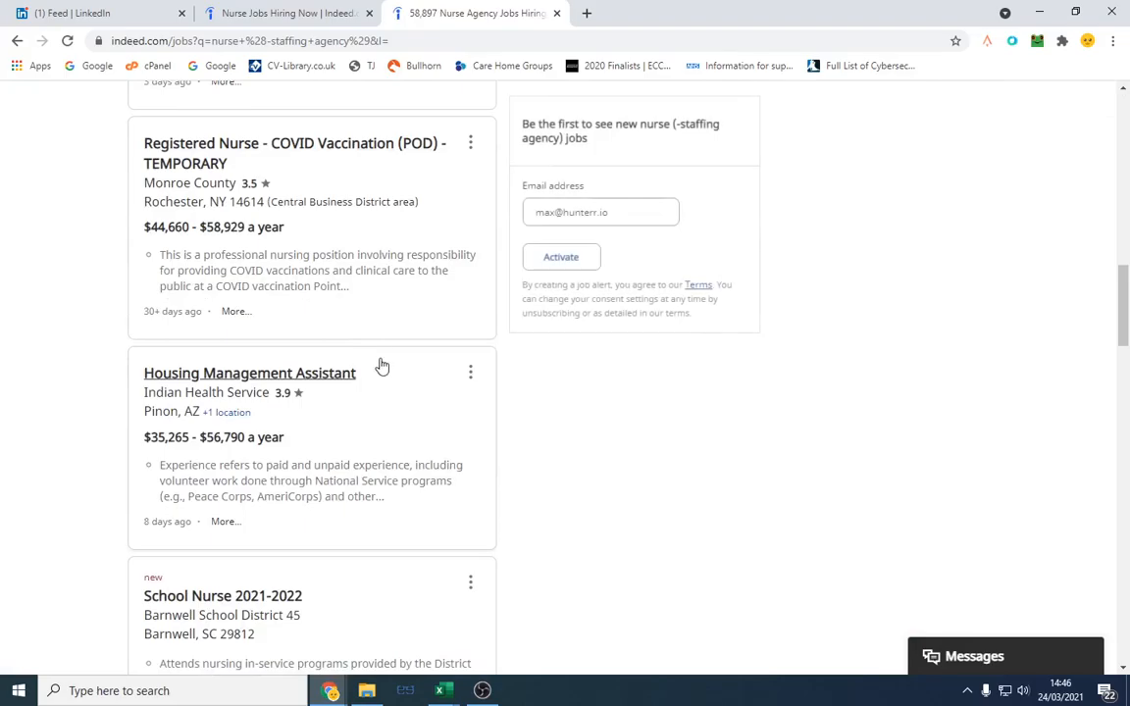
{"action": "scroll", "scroll_direction": "down", "scroll_amount": 3}
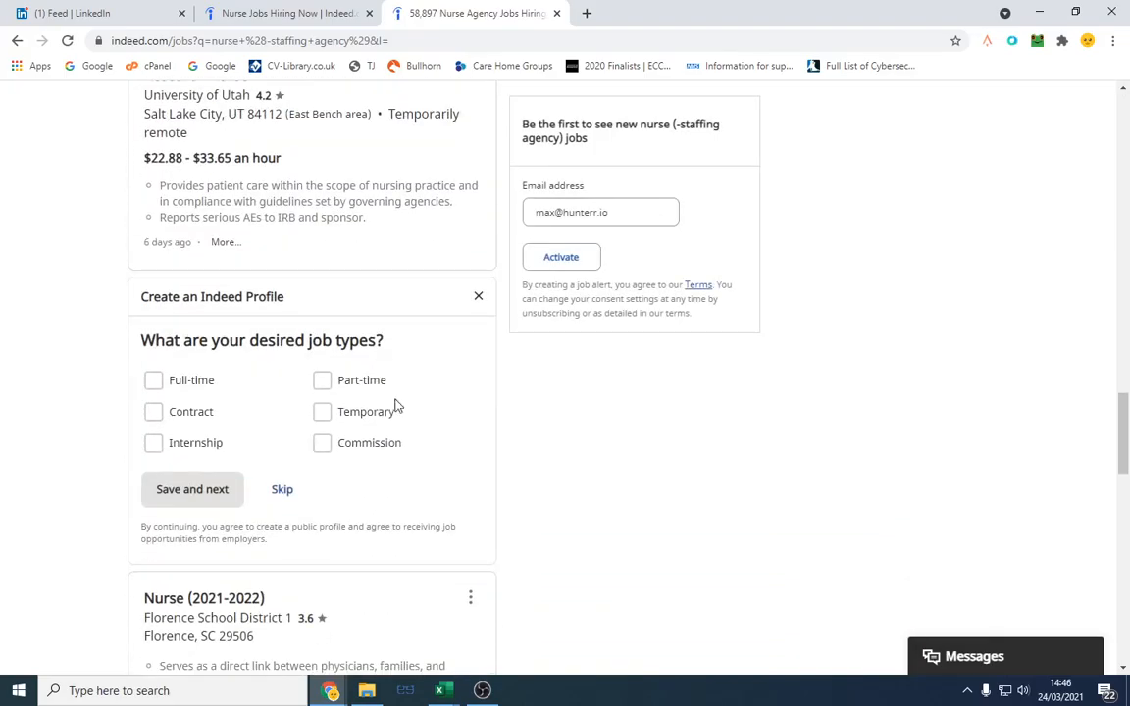
{"action": "scroll", "scroll_direction": "up", "scroll_amount": 3}
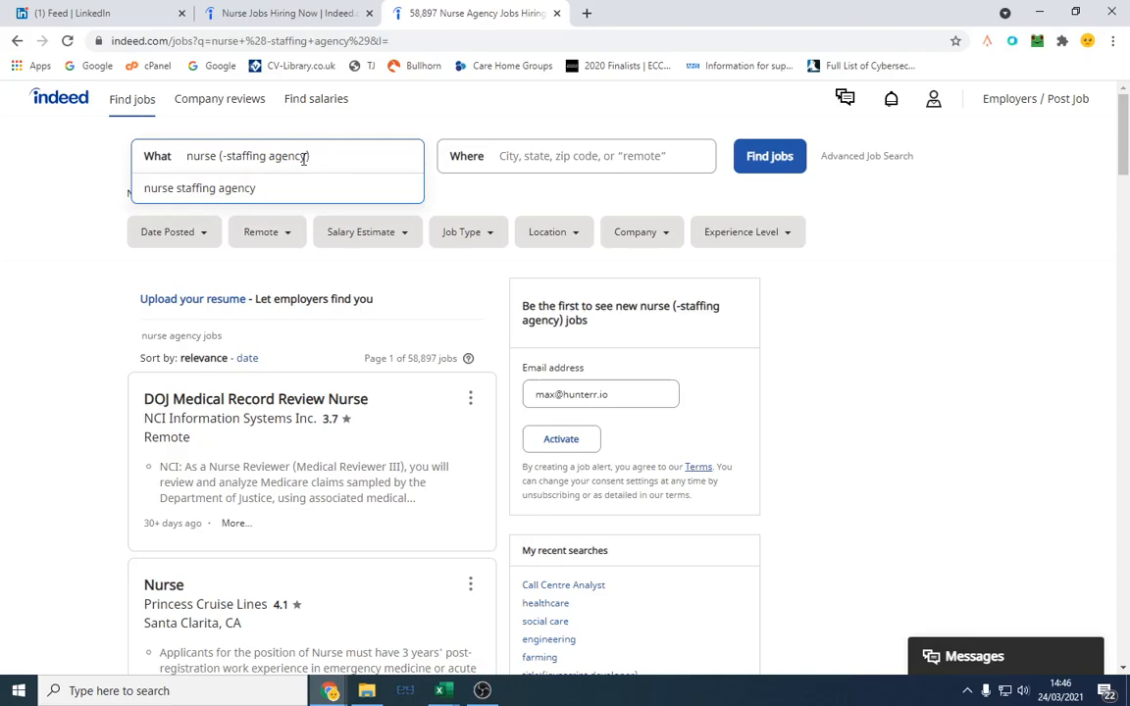
{"action": "mouse_move", "coordinate": [274, 189]}
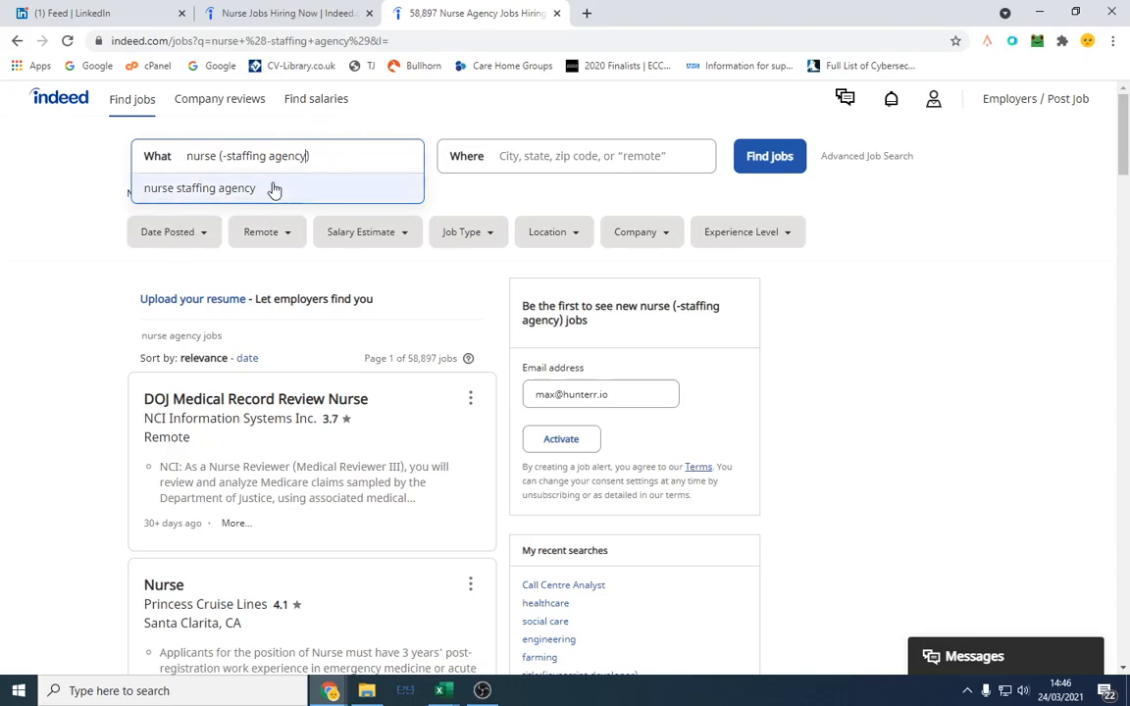
{"action": "mouse_move", "coordinate": [69, 8]}
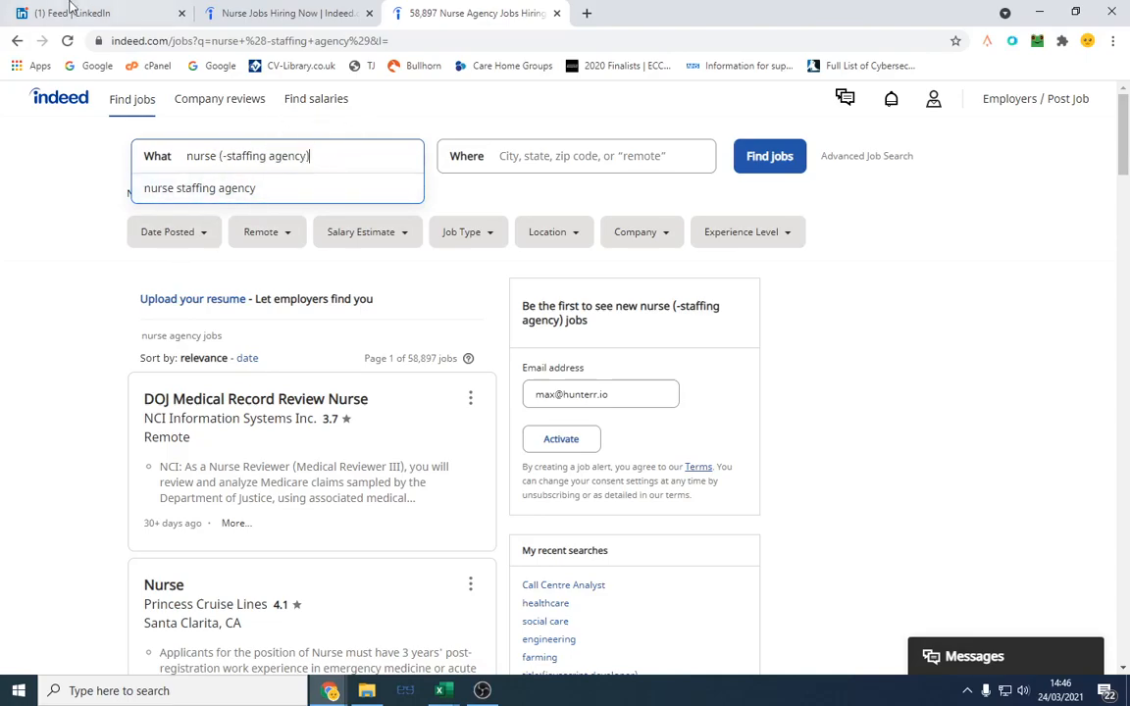
Step: Go to LinkedIn and enter its Jobs search area
{"action": "left_click", "coordinate": [88, 12]}
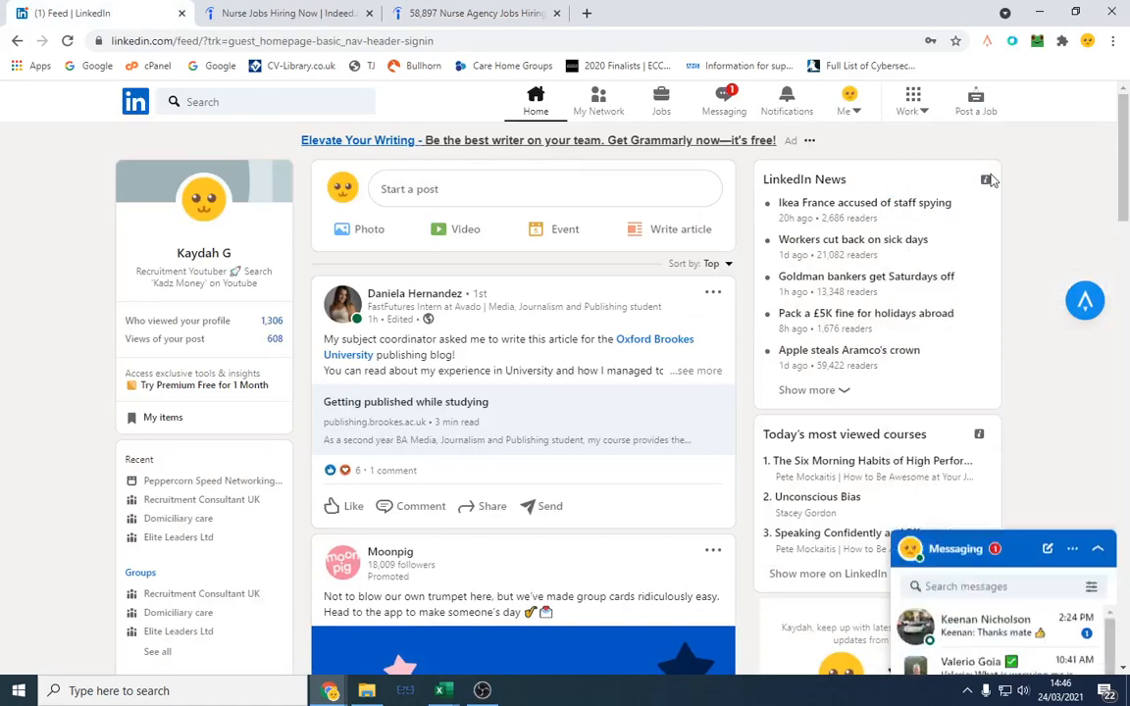
{"action": "left_click", "coordinate": [1098, 550]}
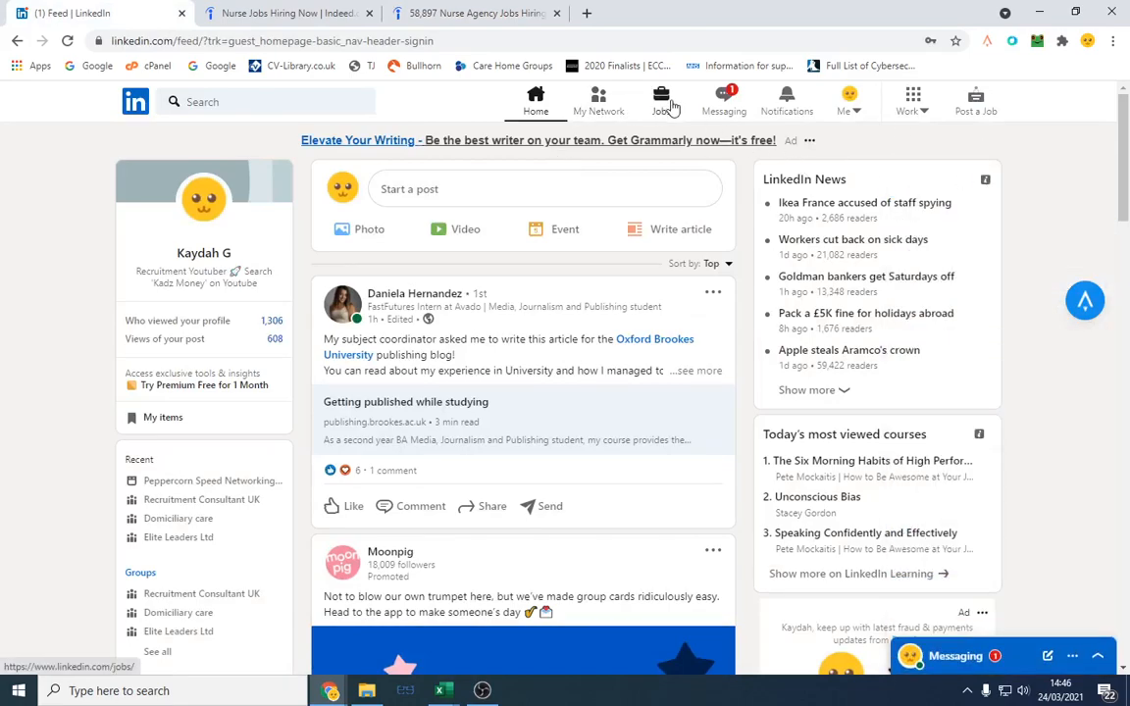
{"action": "left_click", "coordinate": [661, 102]}
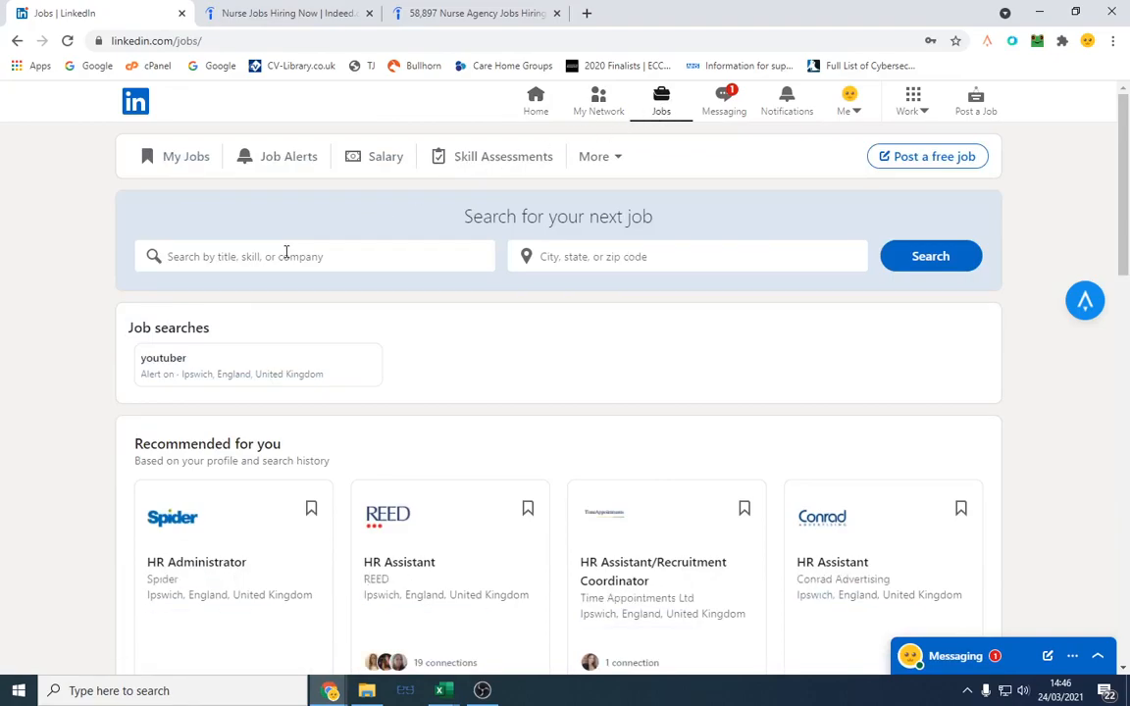
Step: Search LinkedIn jobs for 'registered nurse' in the United Kingdom and browse the 33,346 results
{"action": "type", "text": "register"}
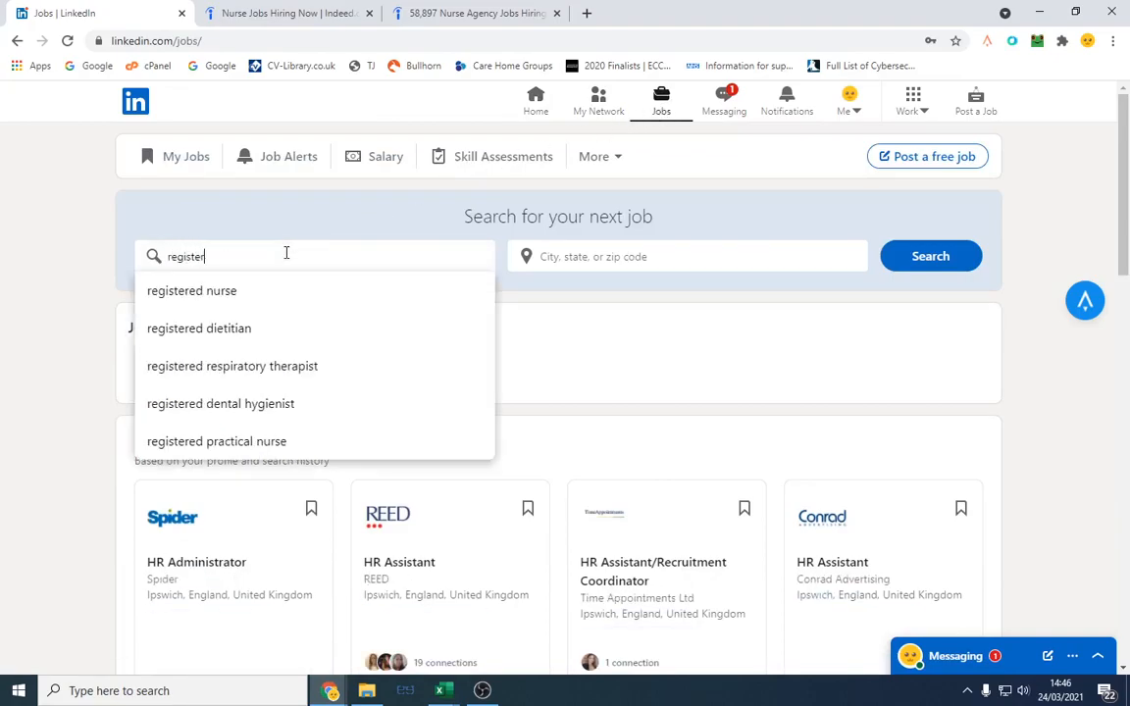
{"action": "type", "text": "ed"}
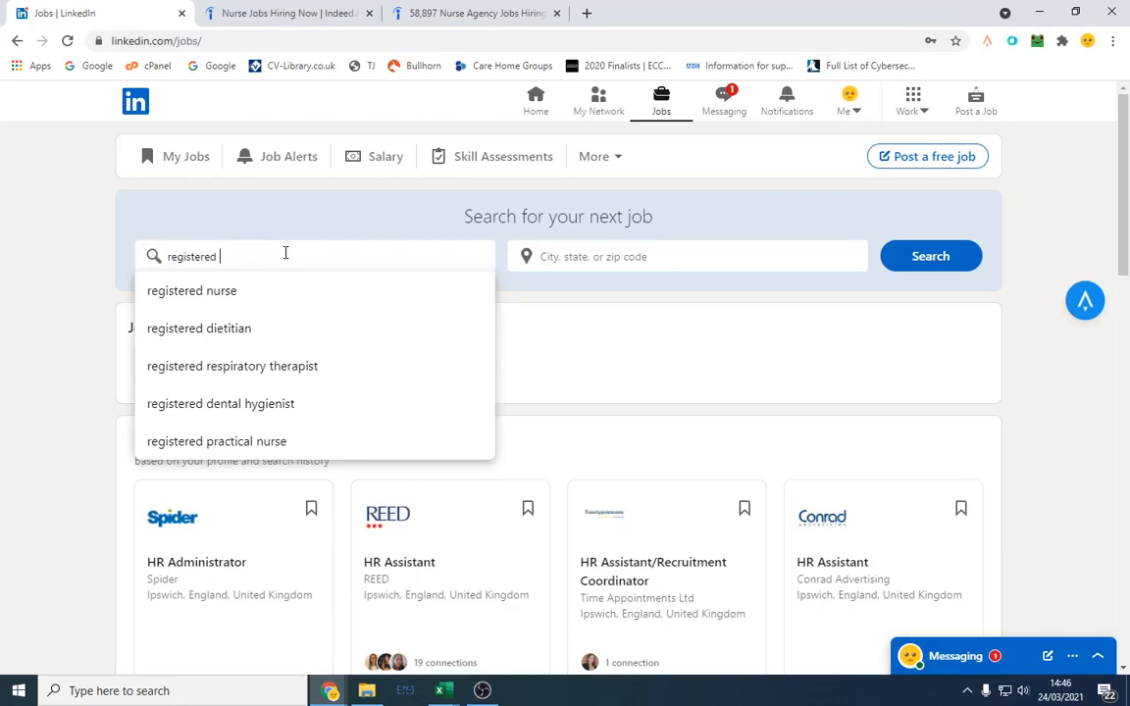
{"action": "left_click", "coordinate": [192, 291]}
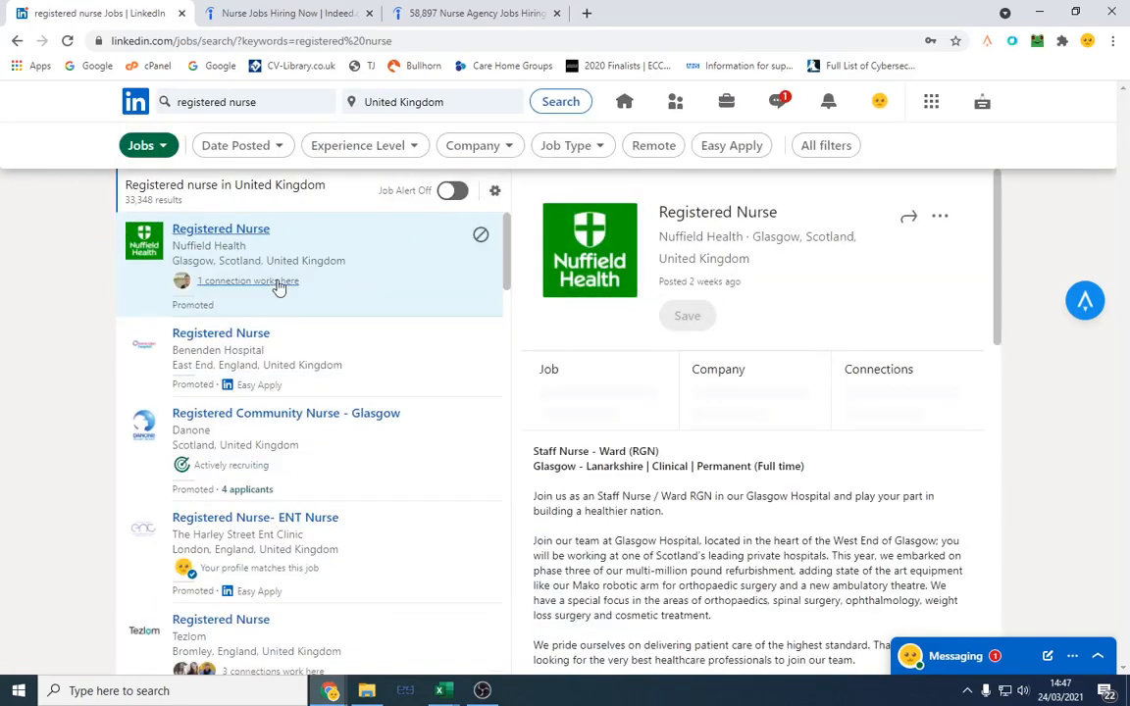
{"action": "scroll", "scroll_direction": "down", "scroll_amount": 3}
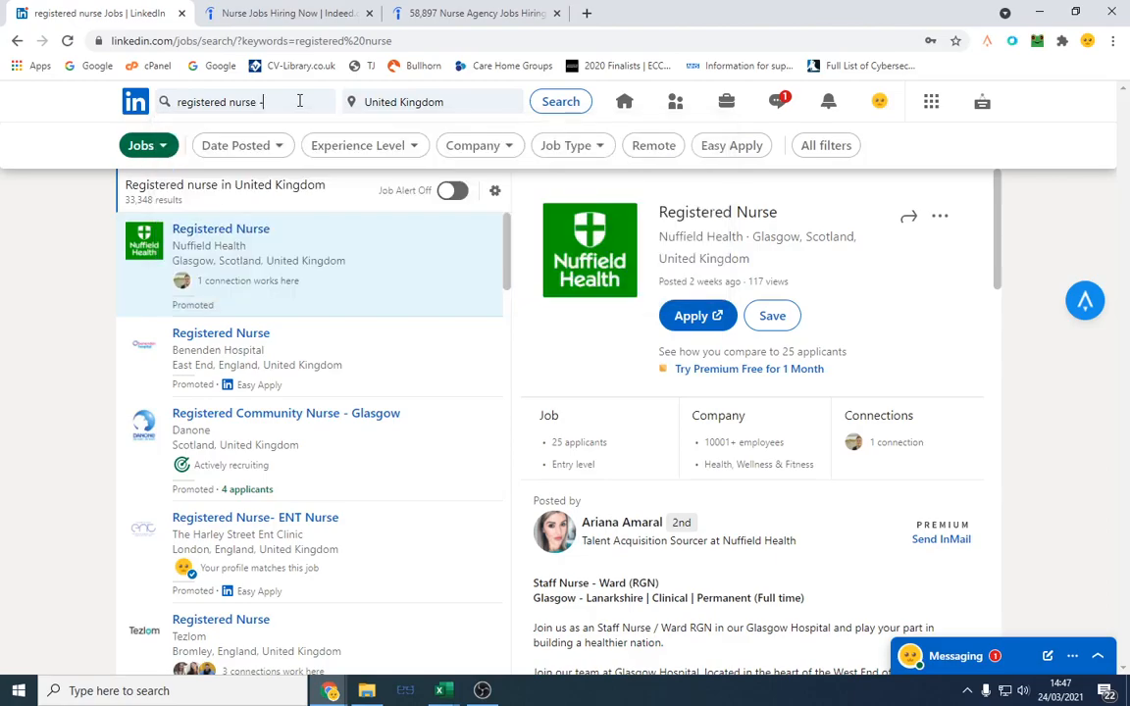
Step: Run 'registered nurse -recruitment', then remove the exclusion and rerun for comparison
{"action": "type", "text": "-recruitmne"}
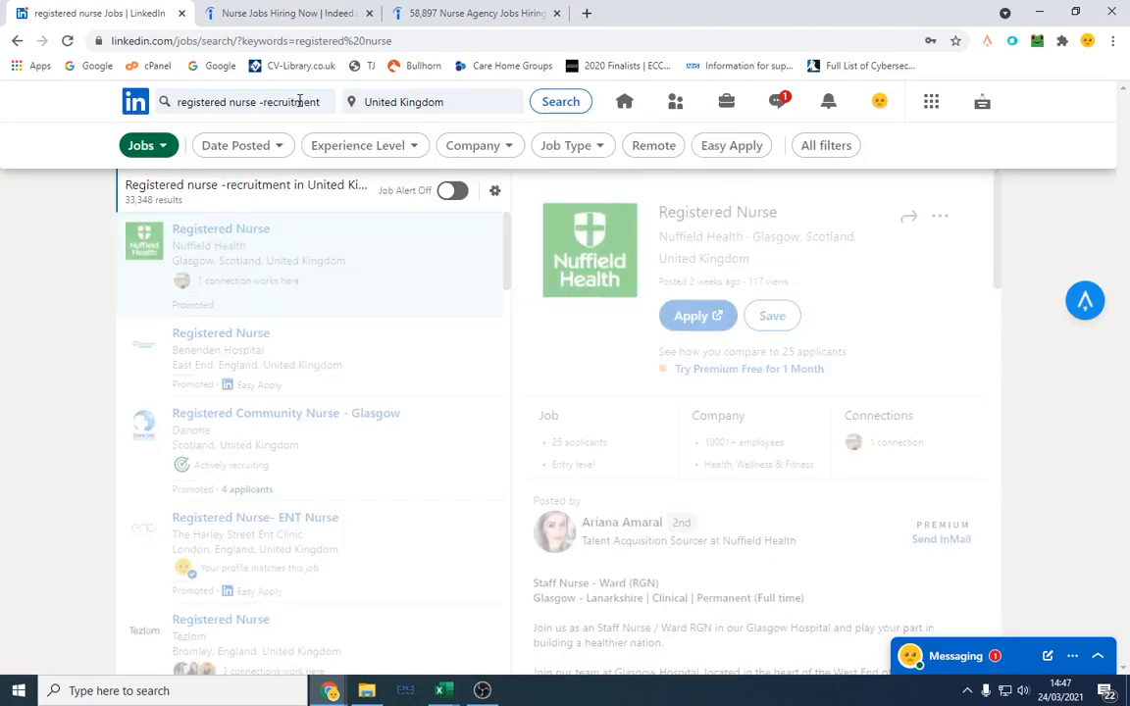
{"action": "left_click", "coordinate": [561, 102]}
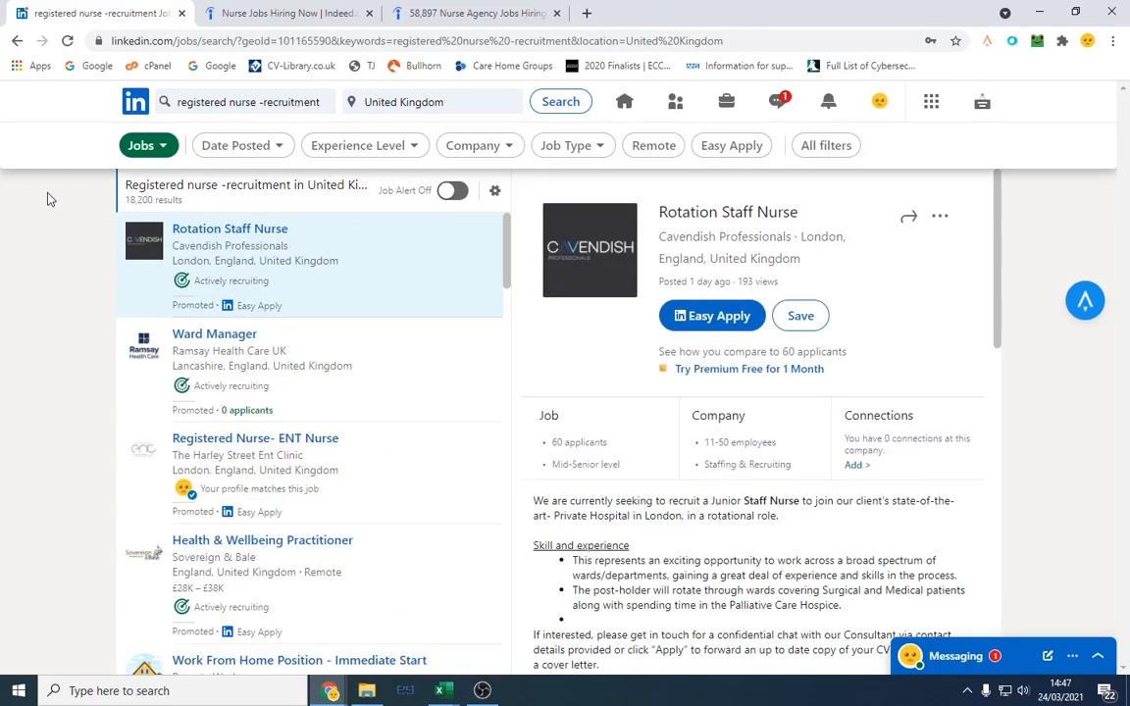
{"action": "double_click", "coordinate": [141, 200]}
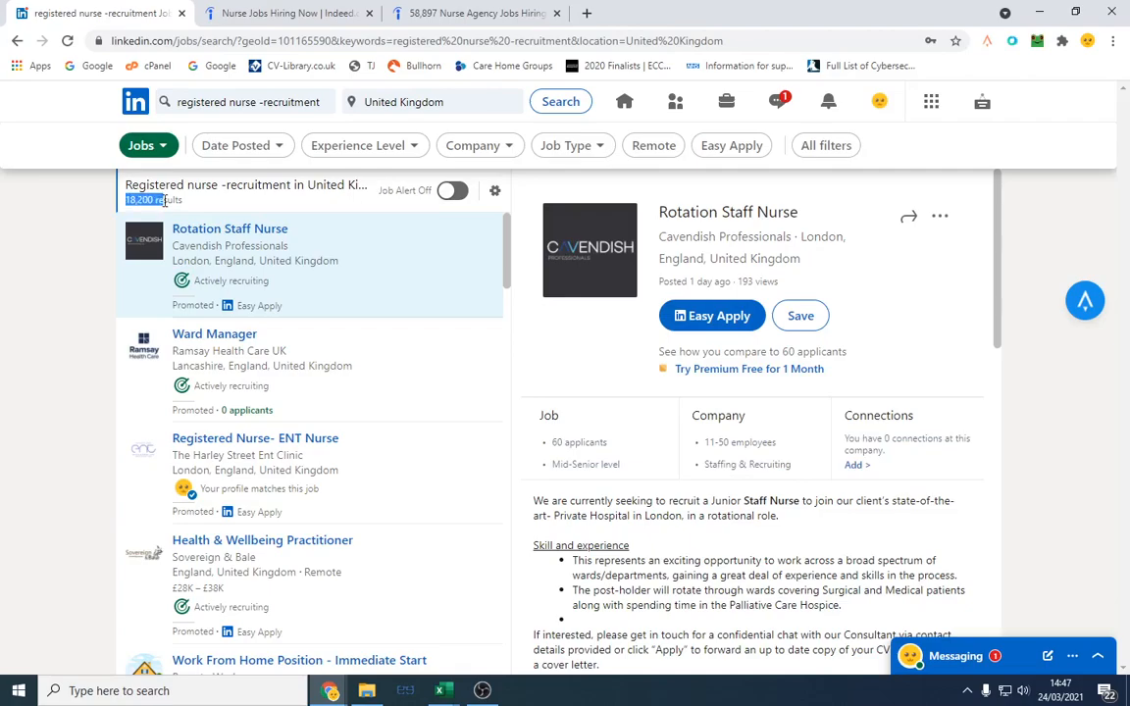
{"action": "double_click", "coordinate": [288, 102]}
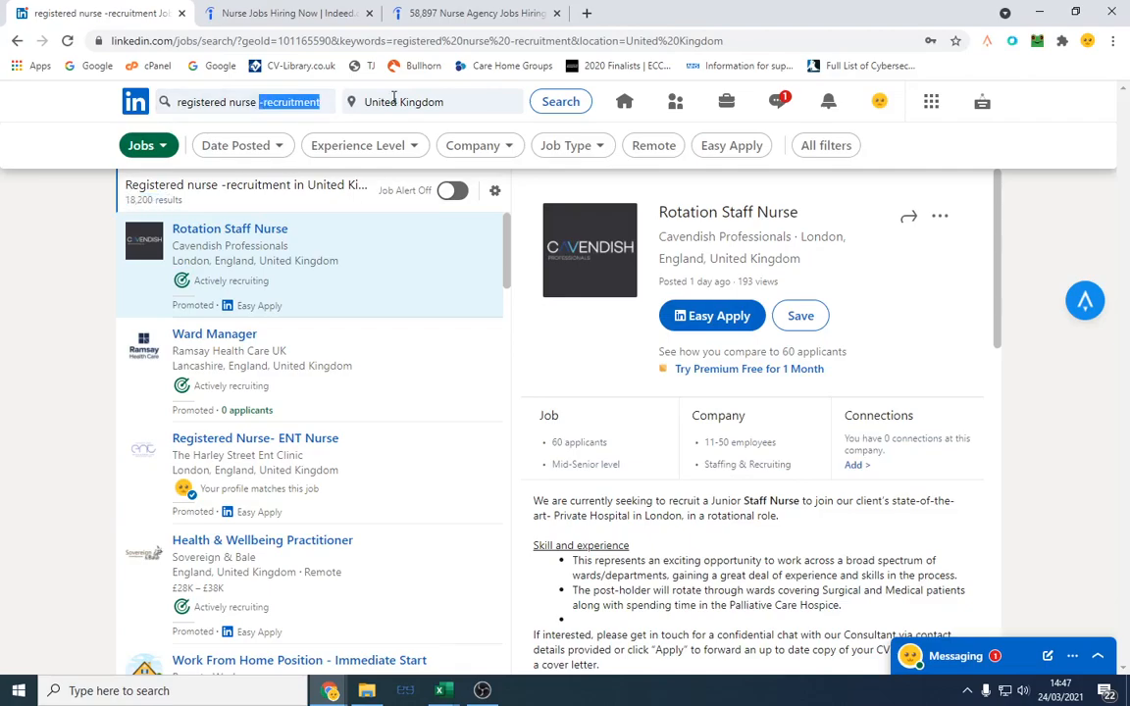
{"action": "left_click", "coordinate": [561, 102]}
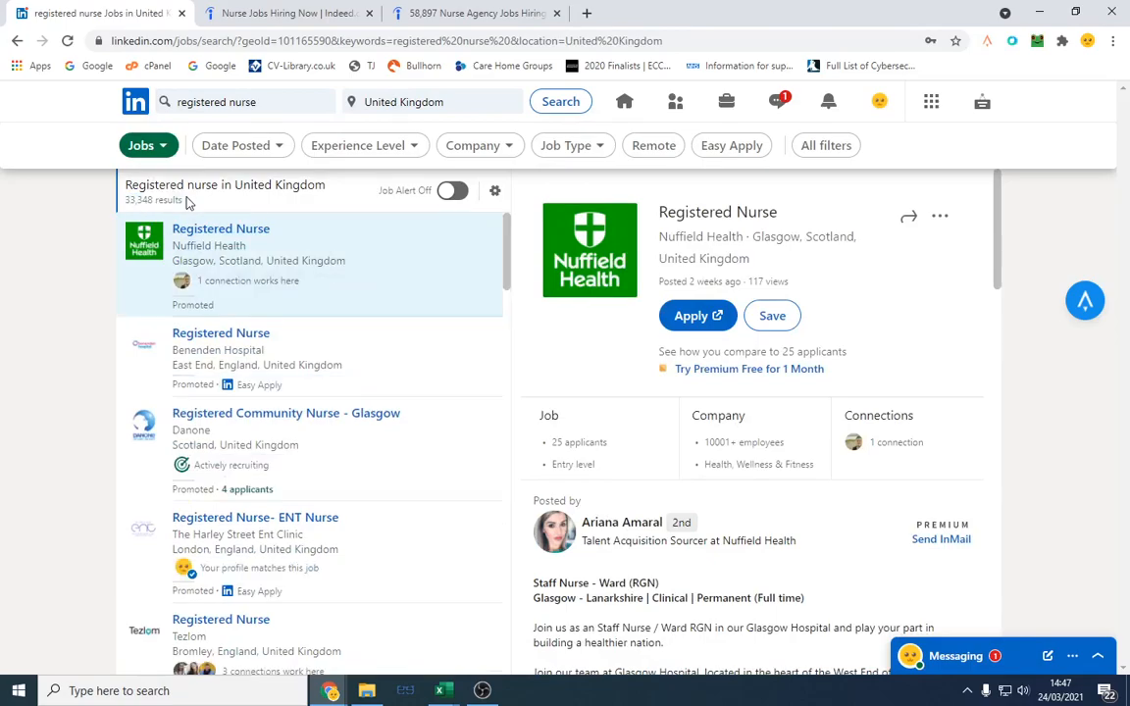
Step: Glance at the Indeed nurse search, then re-add '-recruitment' to the LinkedIn query
{"action": "left_click", "coordinate": [285, 11]}
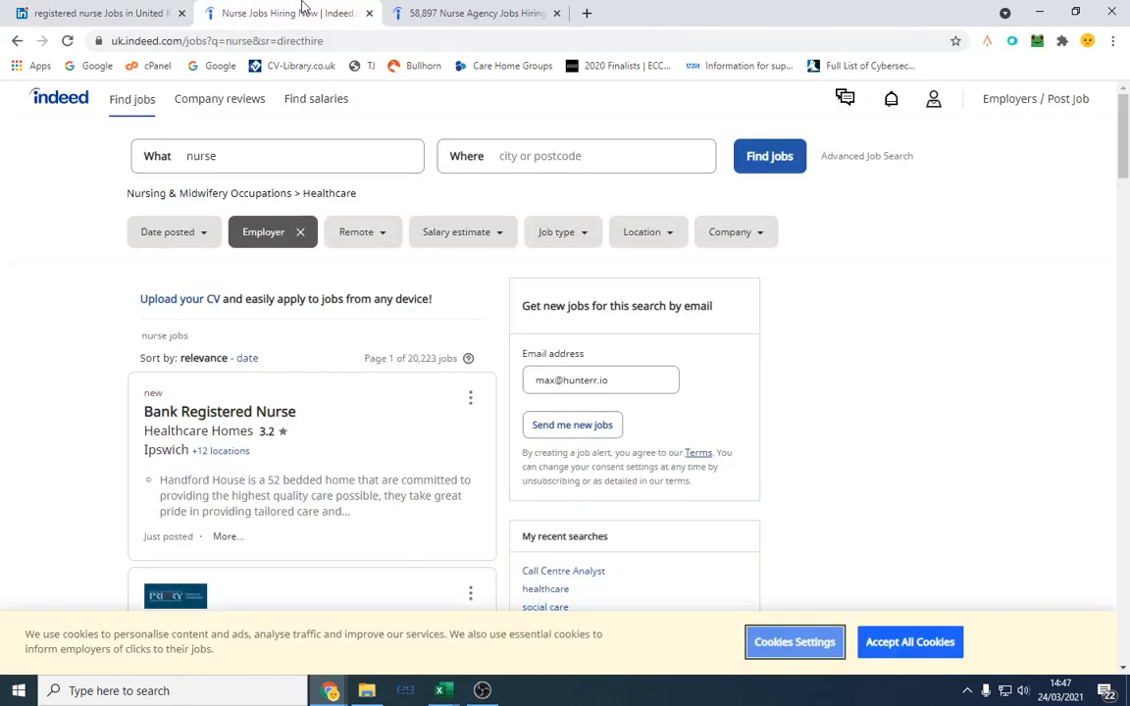
{"action": "left_click", "coordinate": [300, 231]}
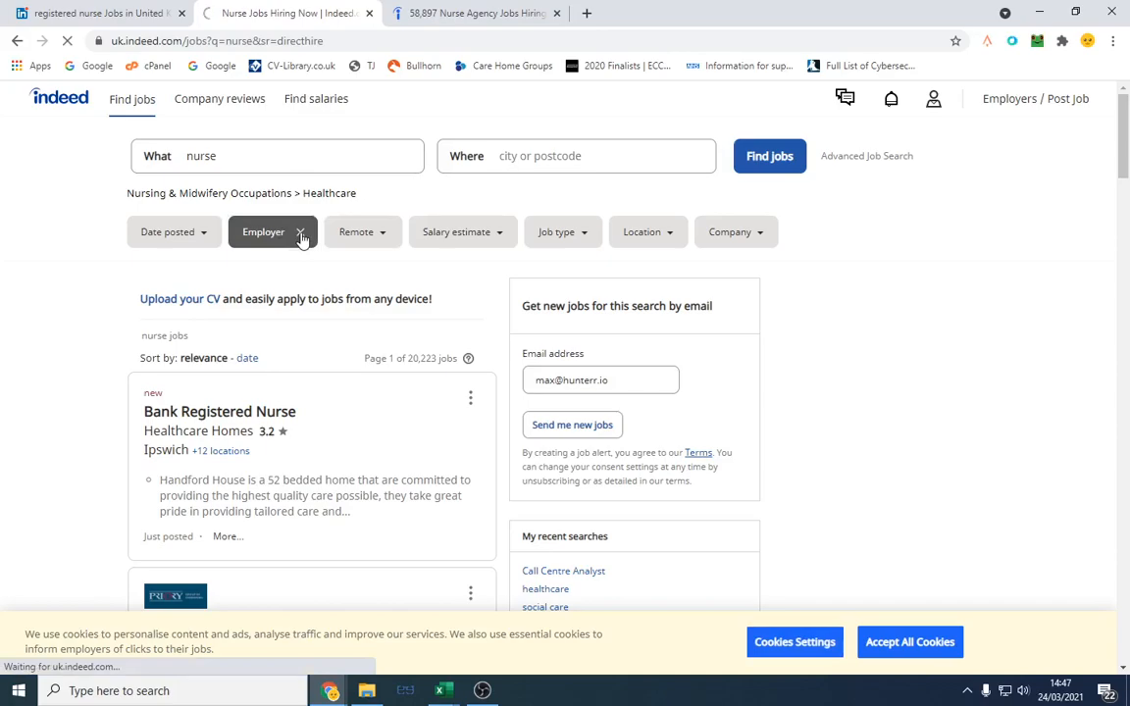
{"action": "left_click", "coordinate": [284, 12]}
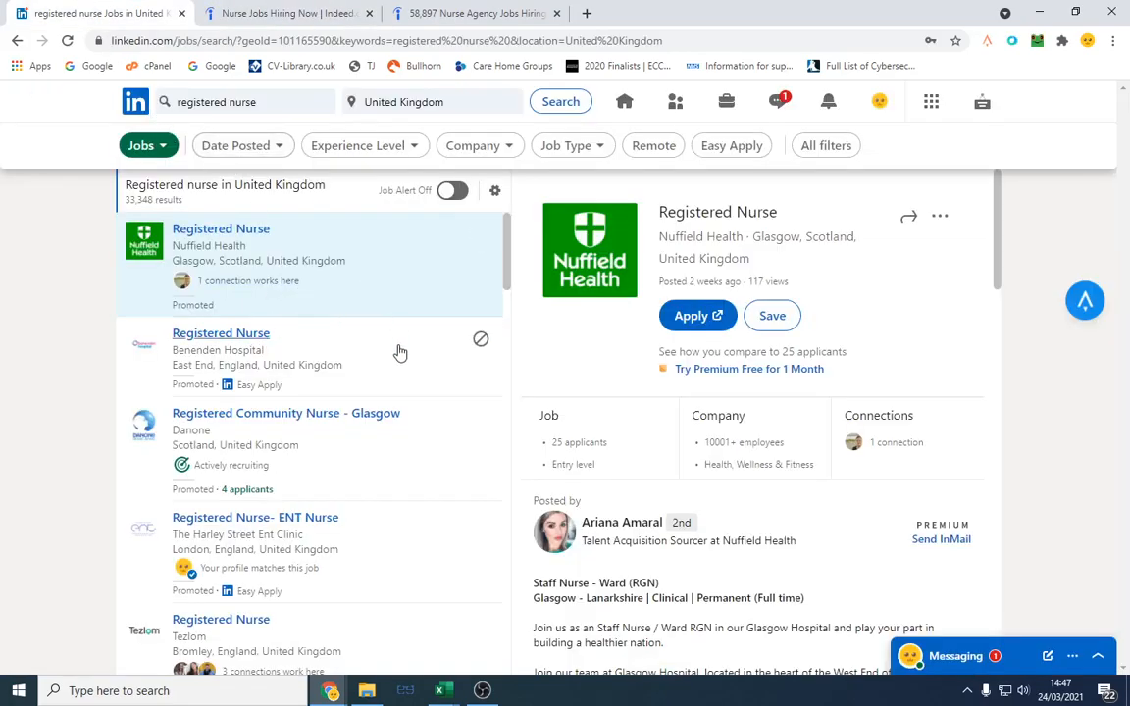
{"action": "mouse_move", "coordinate": [350, 235]}
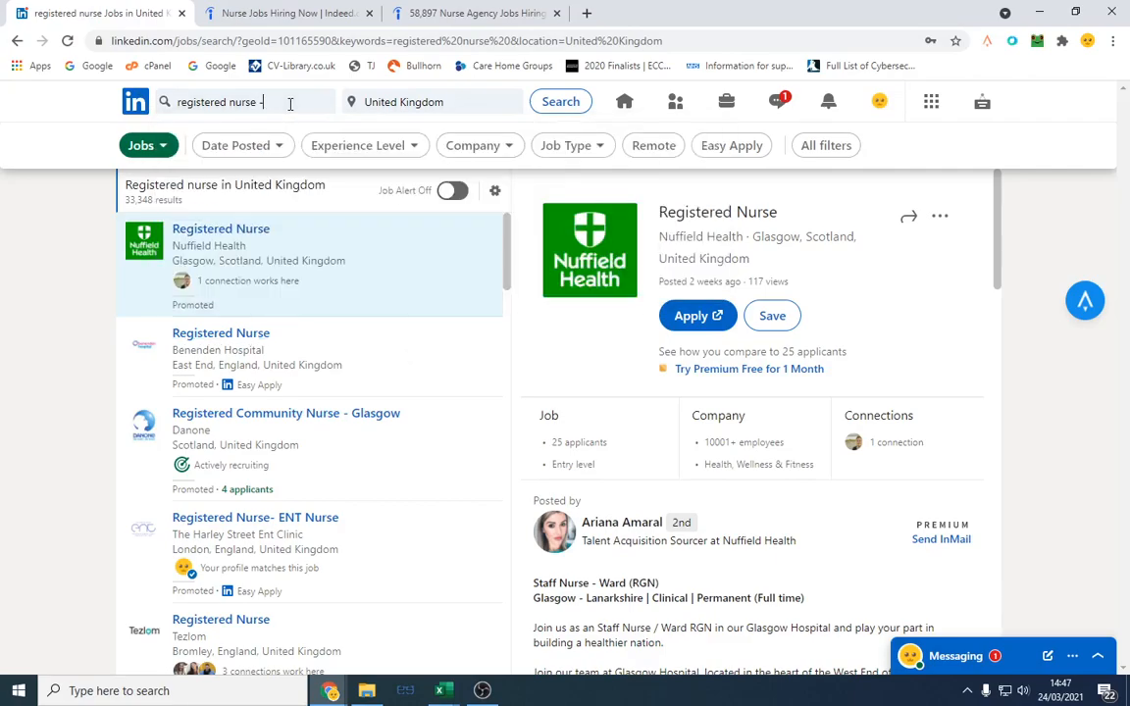
{"action": "type", "text": "recruitment"}
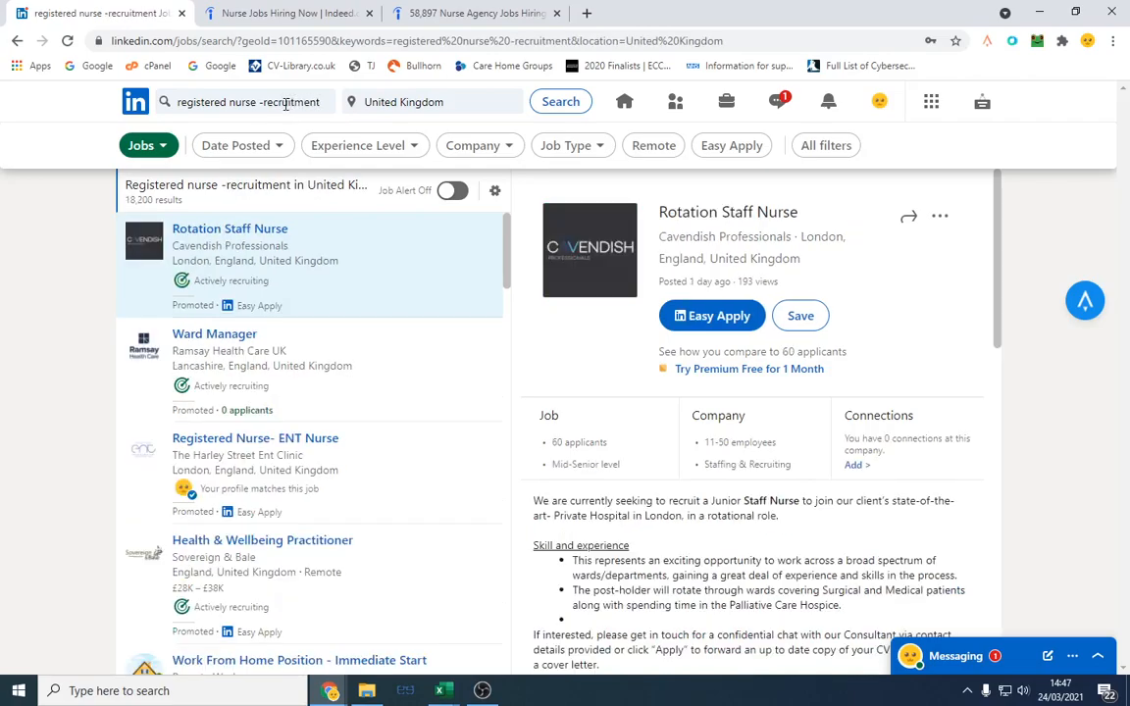
{"action": "mouse_move", "coordinate": [381, 363]}
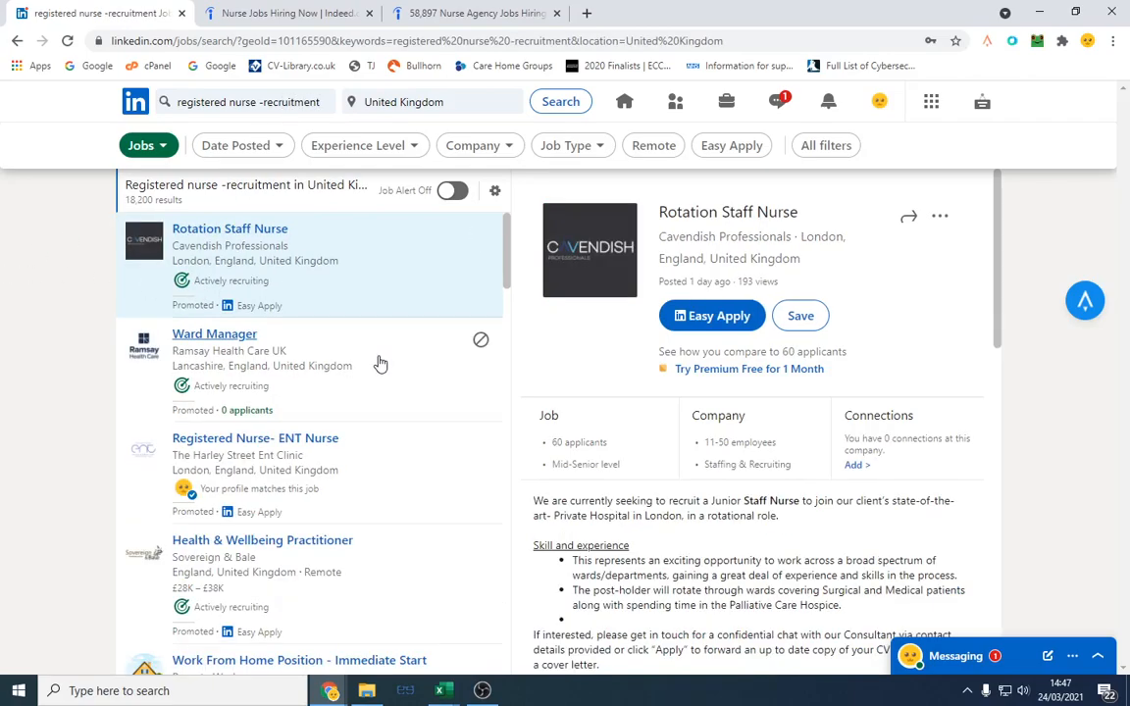
Step: Read the Ward Manager posting from Ramsay Health Care UK, then the Registered Nurse - ENT Nurse posting
{"action": "left_click", "coordinate": [214, 333]}
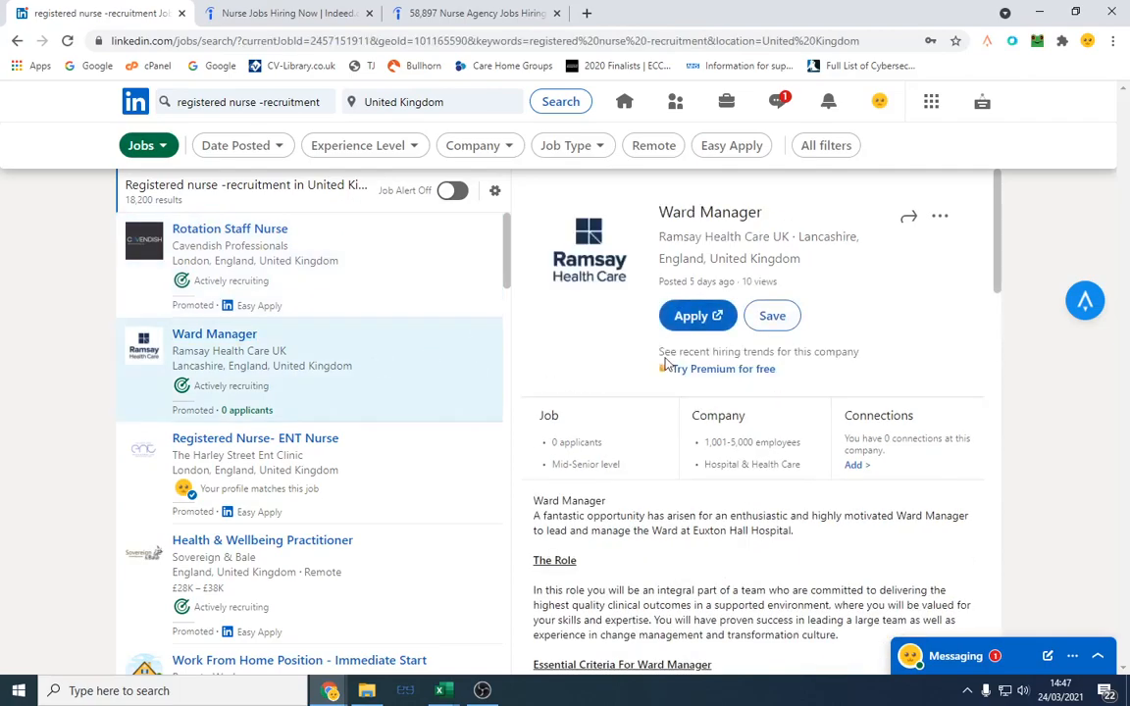
{"action": "scroll", "scroll_direction": "down", "scroll_amount": 3}
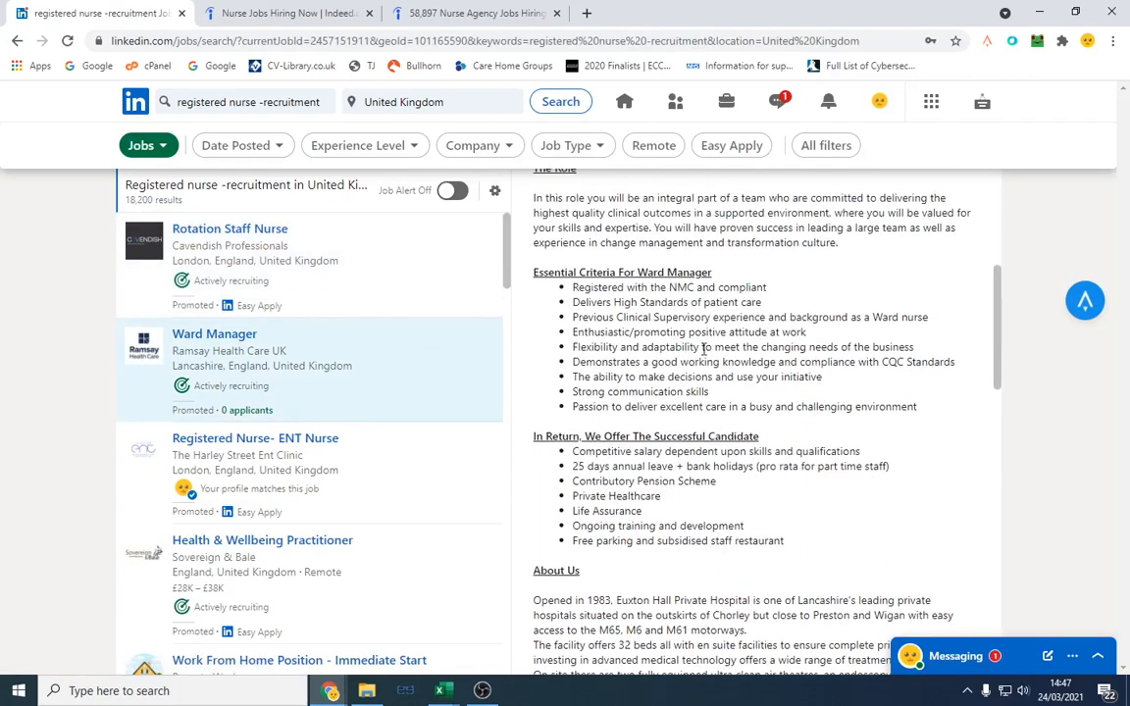
{"action": "scroll", "scroll_direction": "up", "scroll_amount": 3}
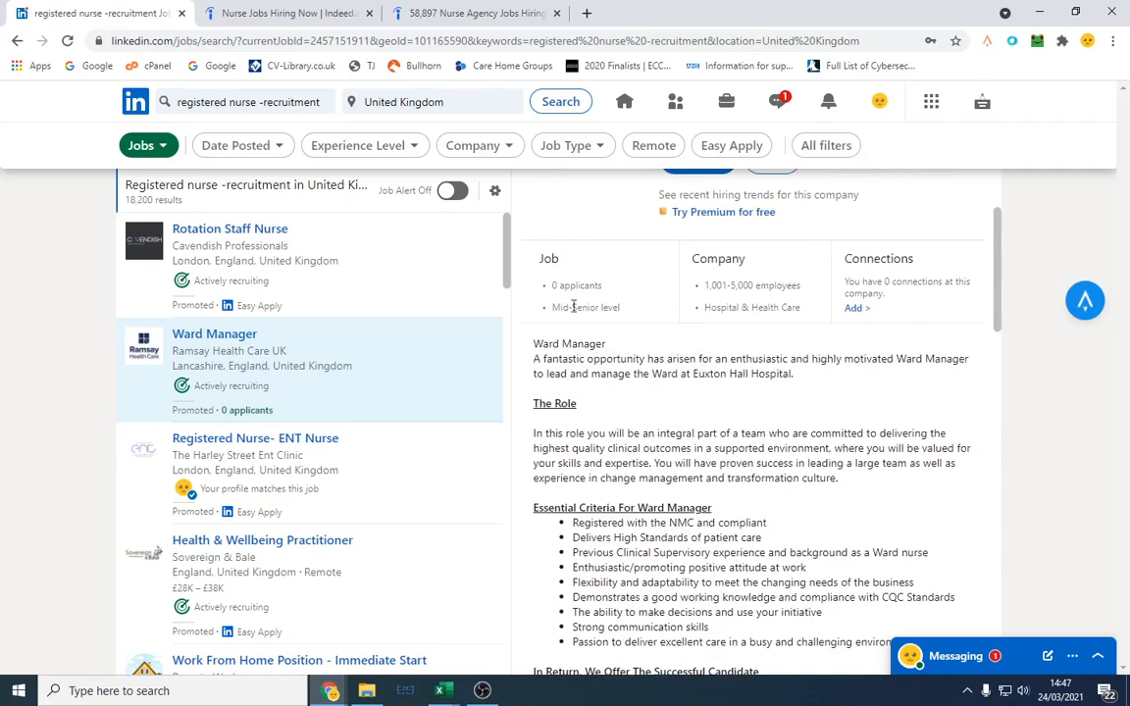
{"action": "scroll", "scroll_direction": "down", "scroll_amount": 3}
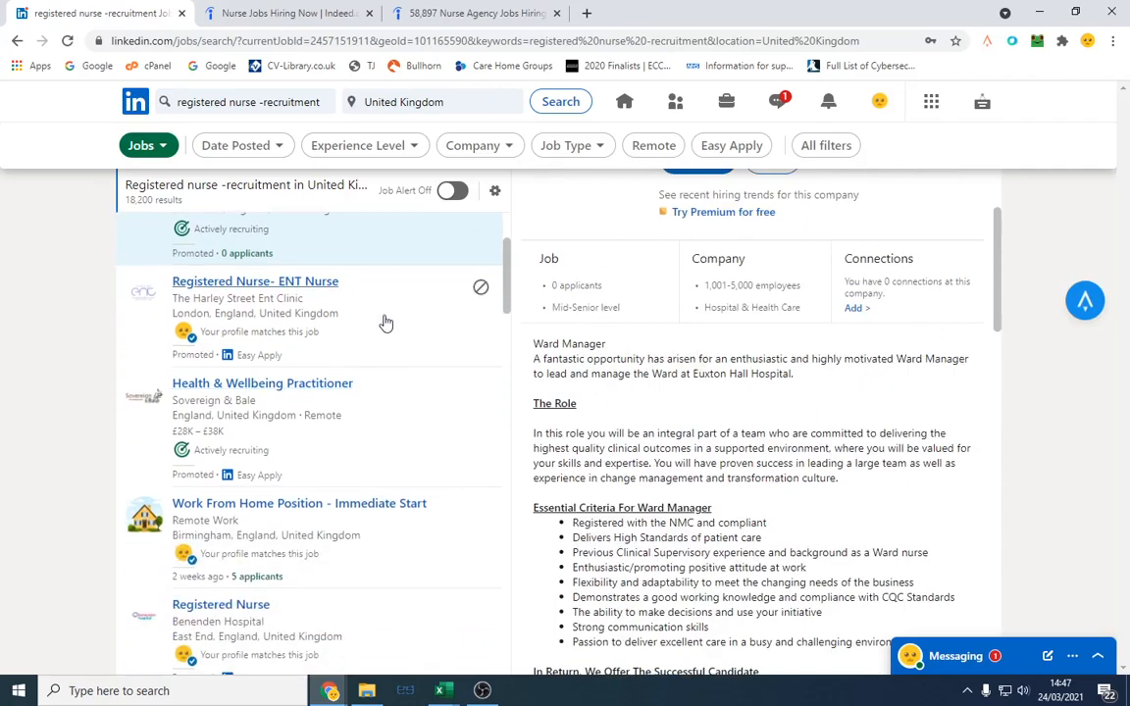
{"action": "left_click", "coordinate": [255, 282]}
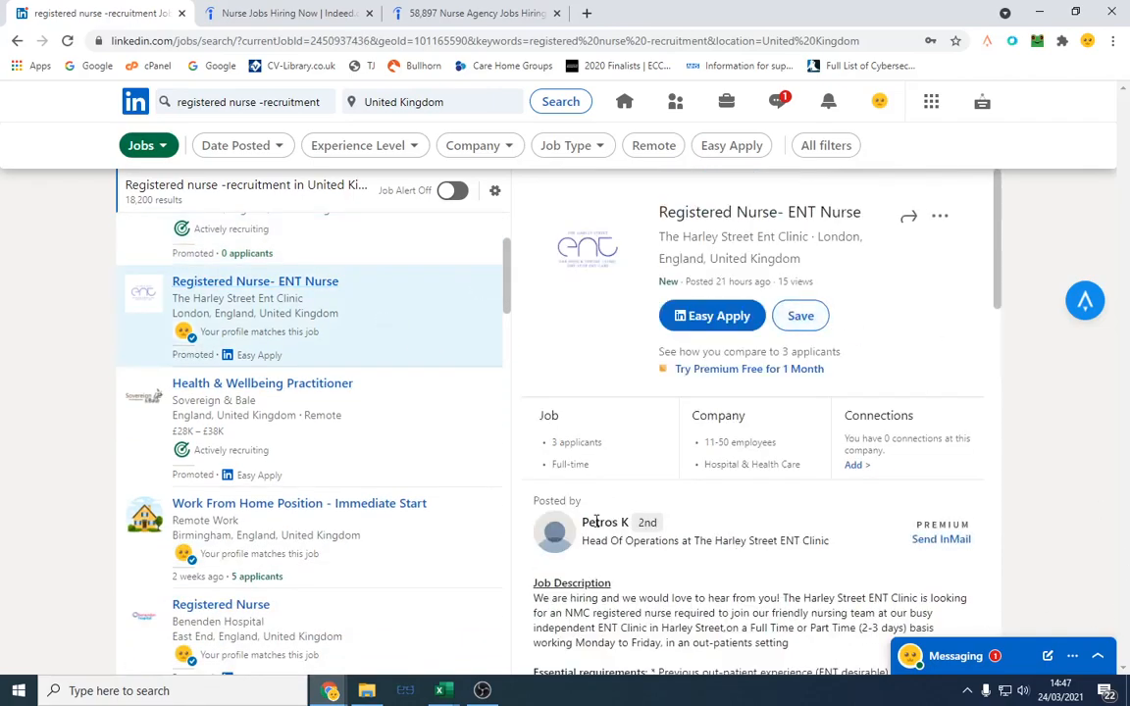
{"action": "mouse_move", "coordinate": [561, 538]}
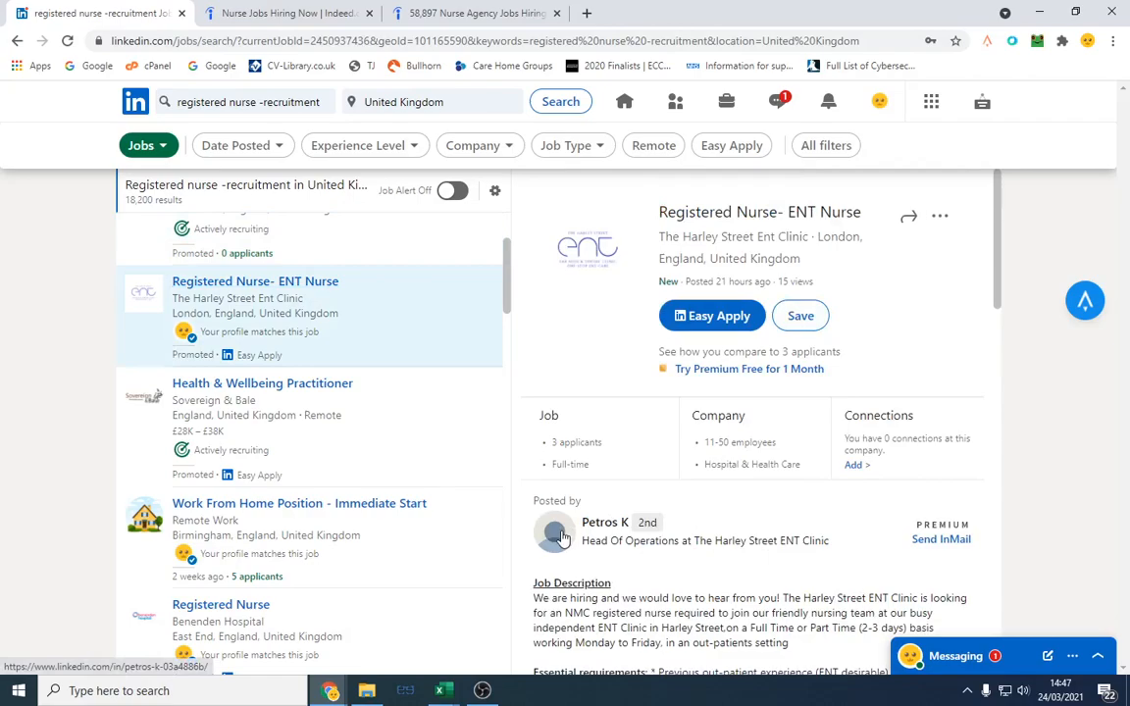
{"action": "mouse_move", "coordinate": [704, 526]}
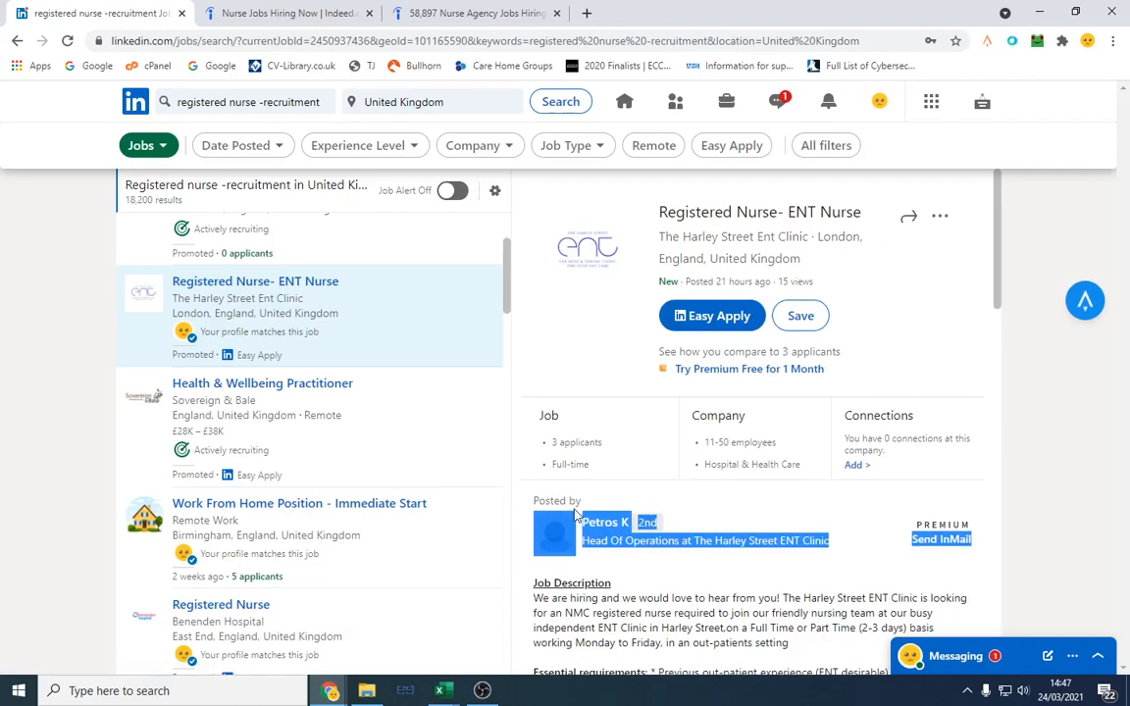
{"action": "mouse_move", "coordinate": [1034, 506]}
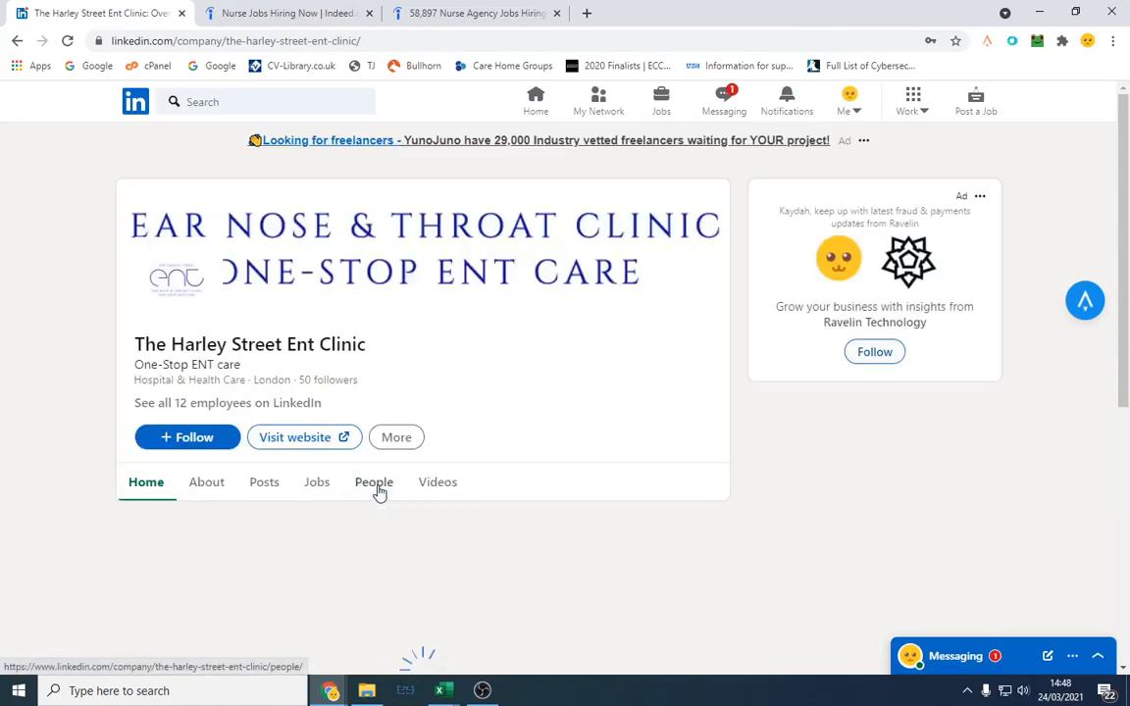
Step: View The Harley Street Ent Clinic's employees to find the Head of Operations who posted the job
{"action": "left_click", "coordinate": [372, 483]}
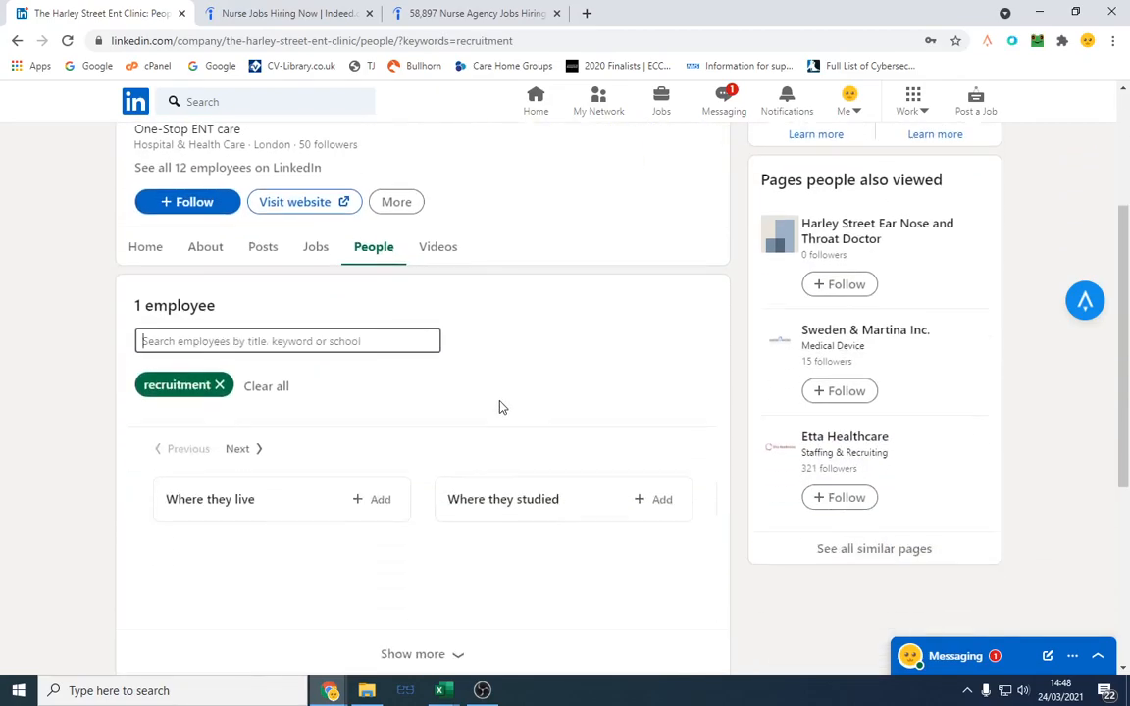
{"action": "scroll", "scroll_direction": "down", "scroll_amount": 3}
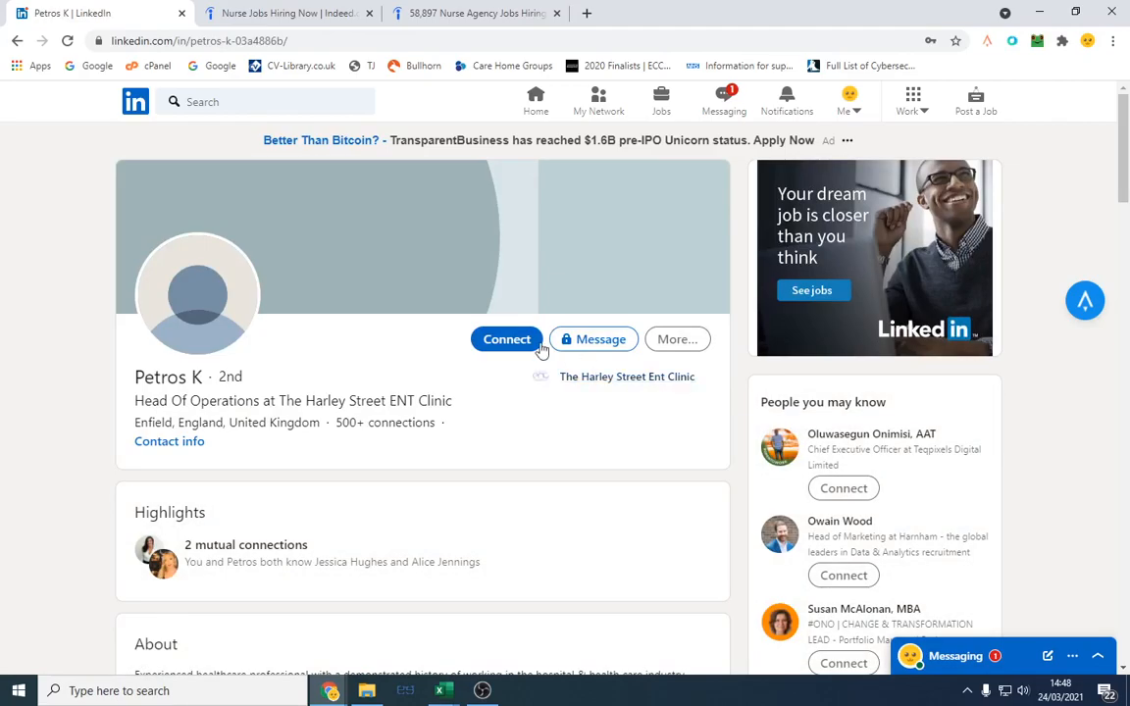
Step: Send the Head of Operations a connection request without a note and reveal their contact details via Apollo
{"action": "left_click", "coordinate": [506, 337]}
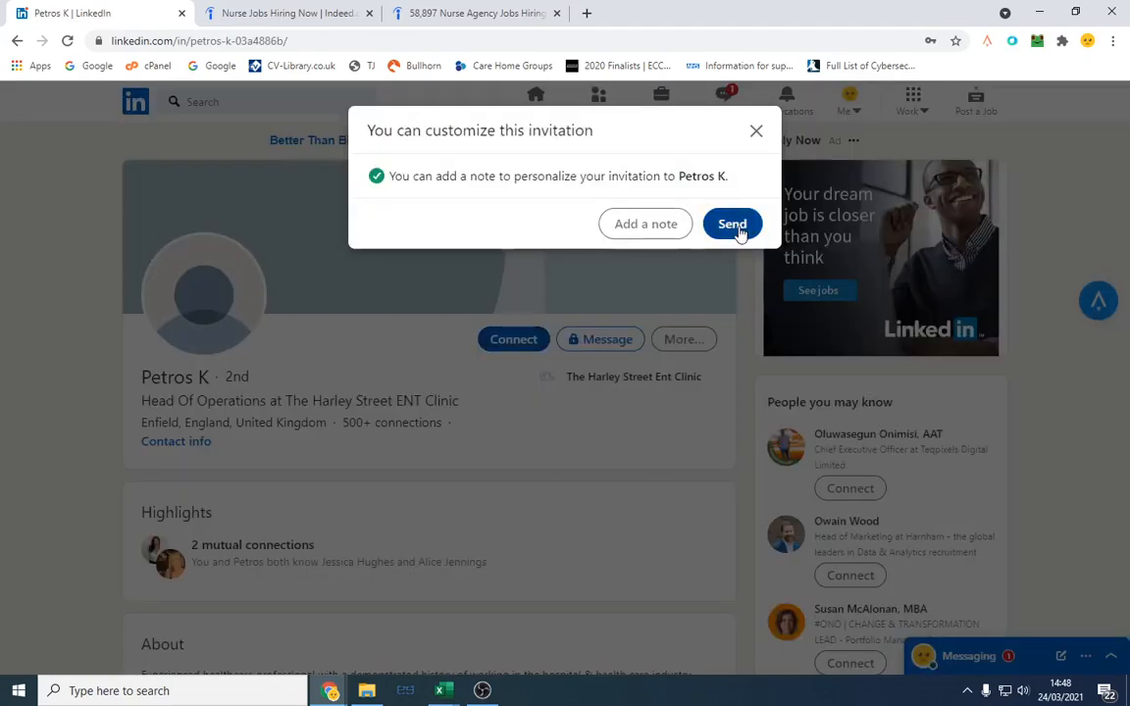
{"action": "left_click", "coordinate": [732, 224]}
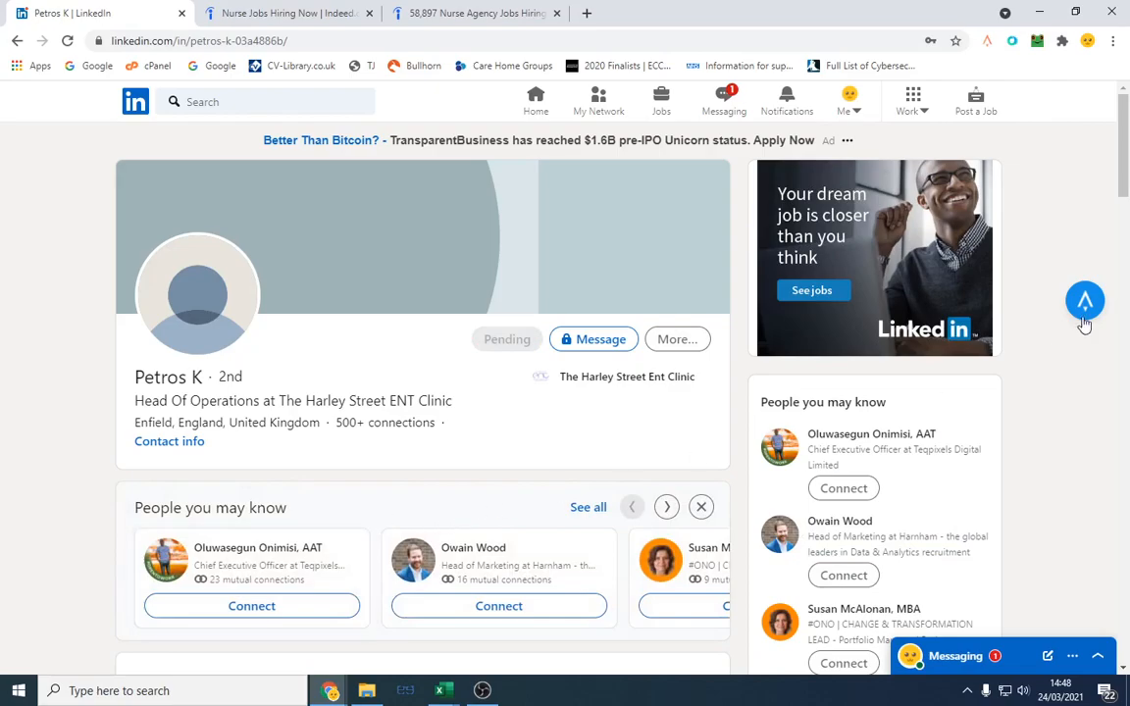
{"action": "left_click", "coordinate": [1084, 302]}
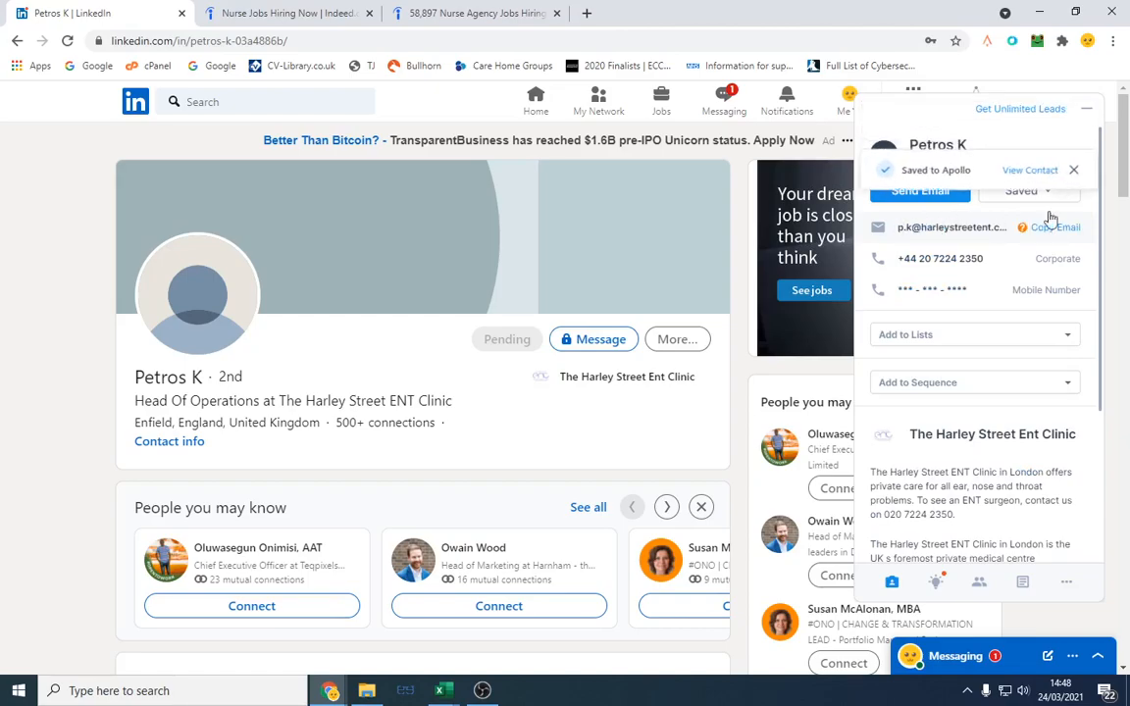
{"action": "left_click", "coordinate": [1073, 169]}
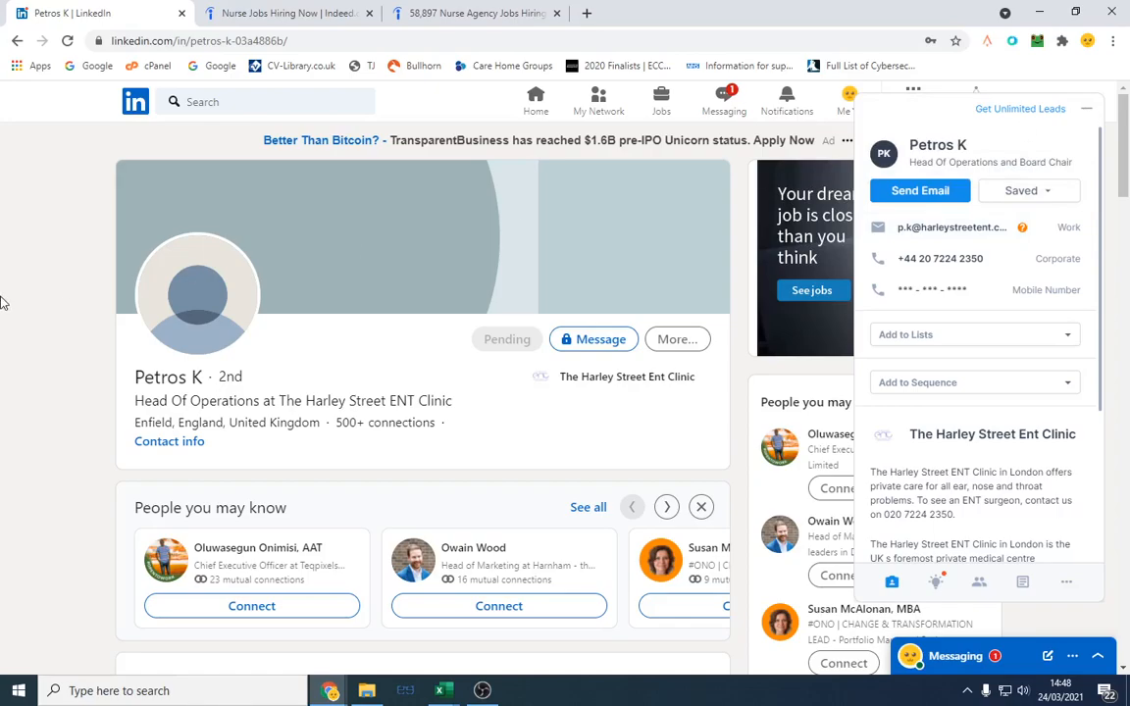
{"action": "mouse_move", "coordinate": [208, 371]}
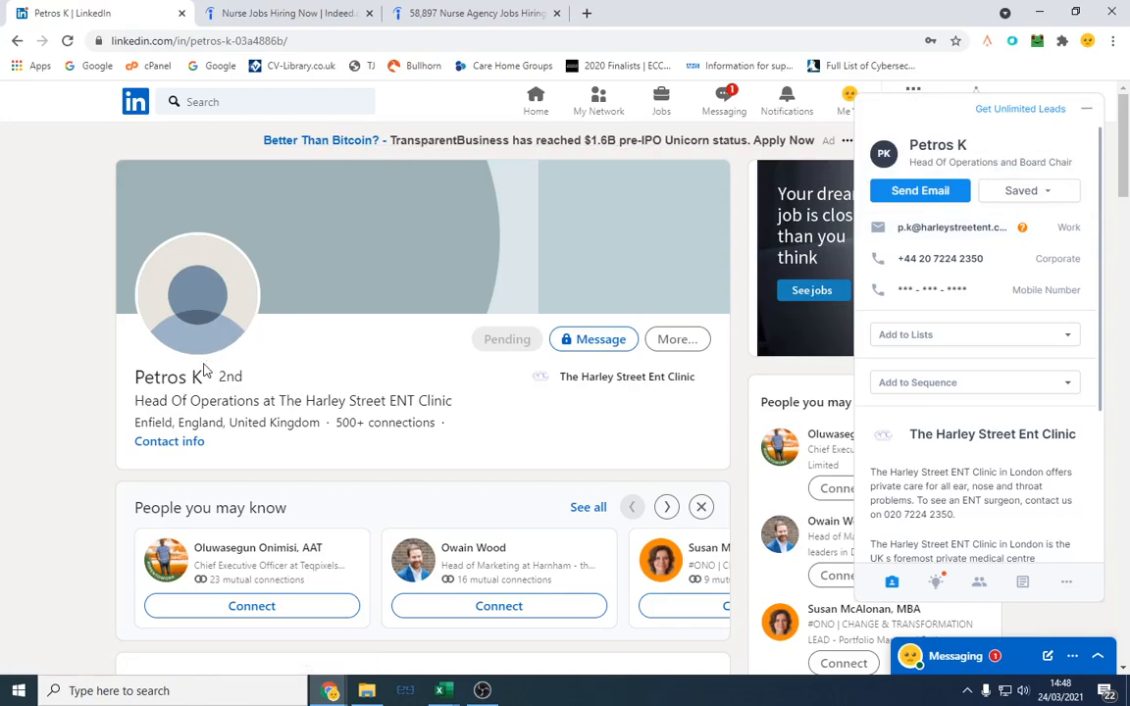
{"action": "mouse_move", "coordinate": [330, 381]}
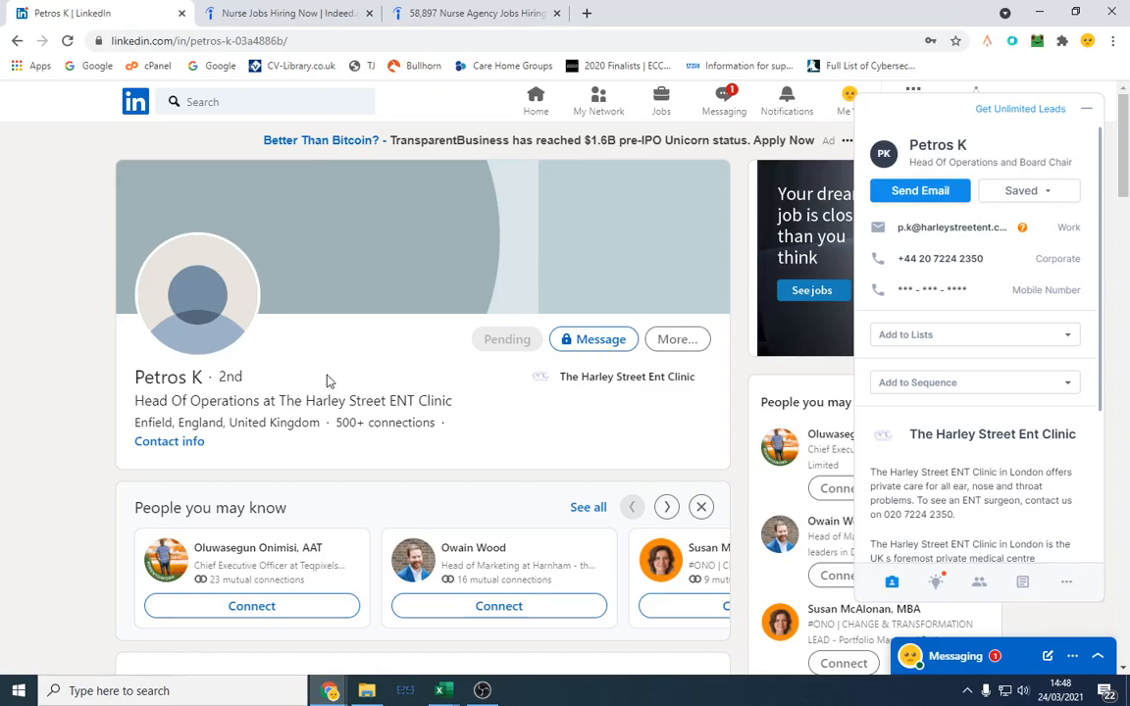